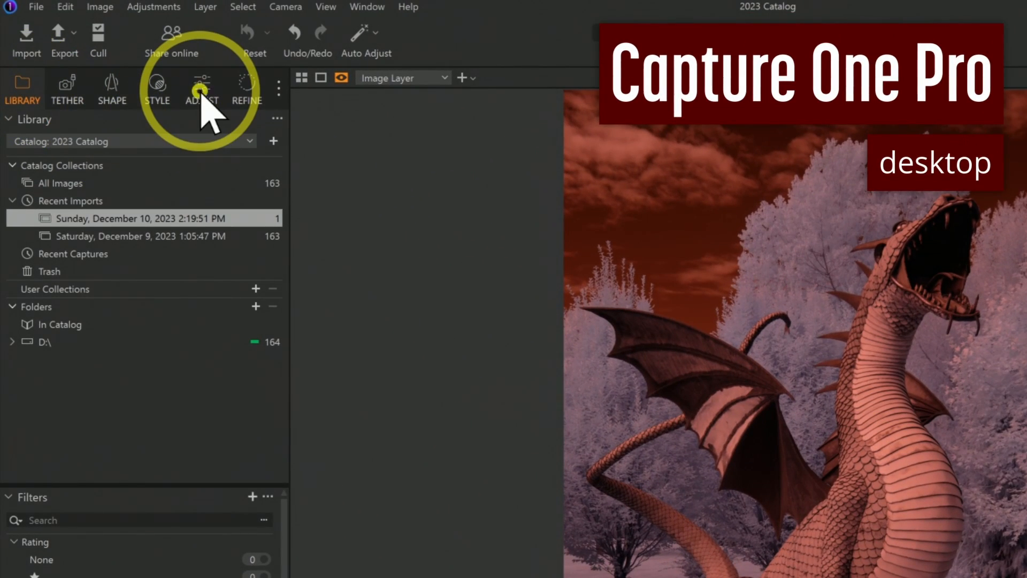
# Show the Adjust tools with White Balance expanded at Shot, 3215 K, -40.5 tint
pyautogui.click(195, 88)
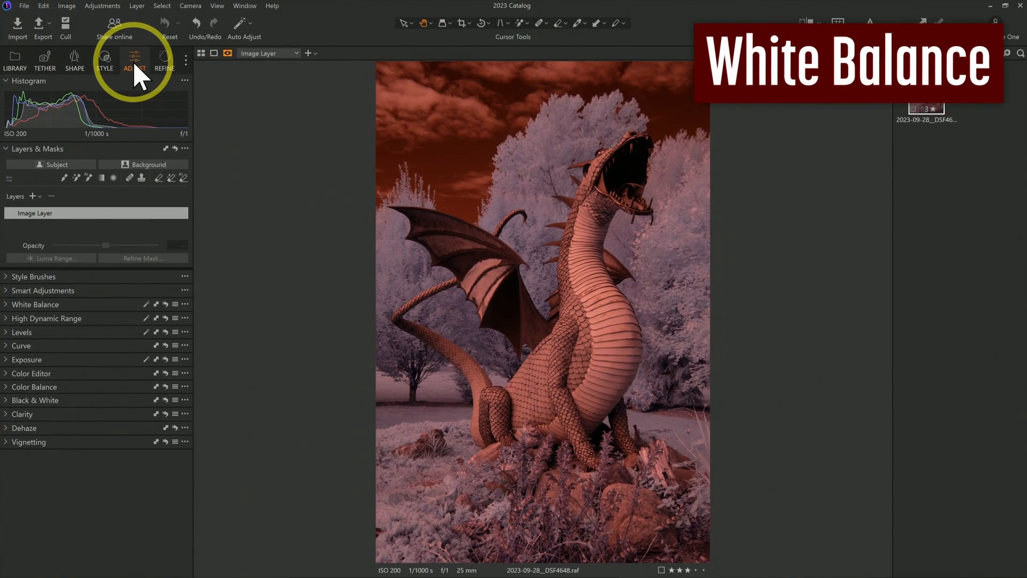
pyautogui.click(35, 304)
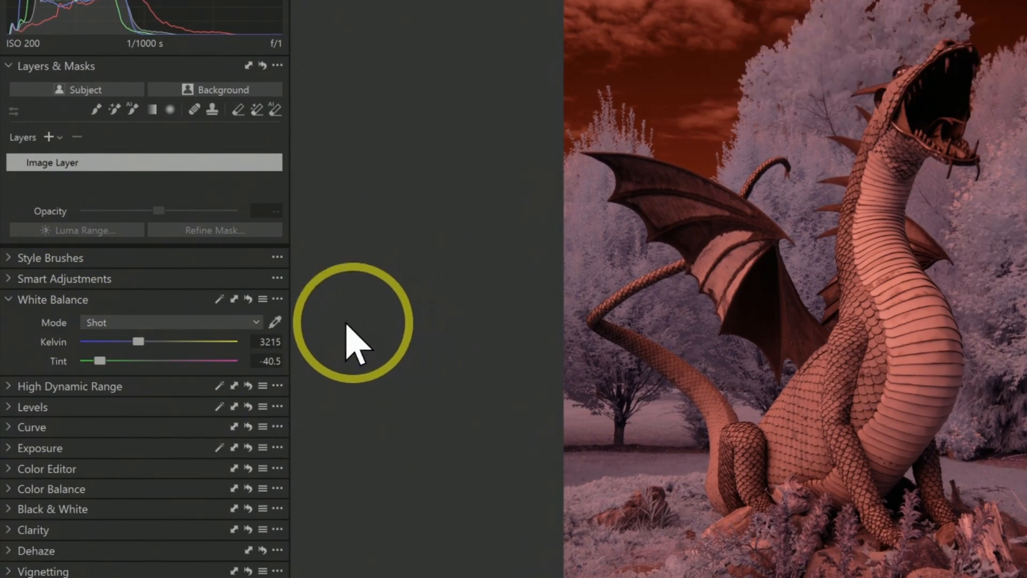
pyautogui.moveTo(274, 322)
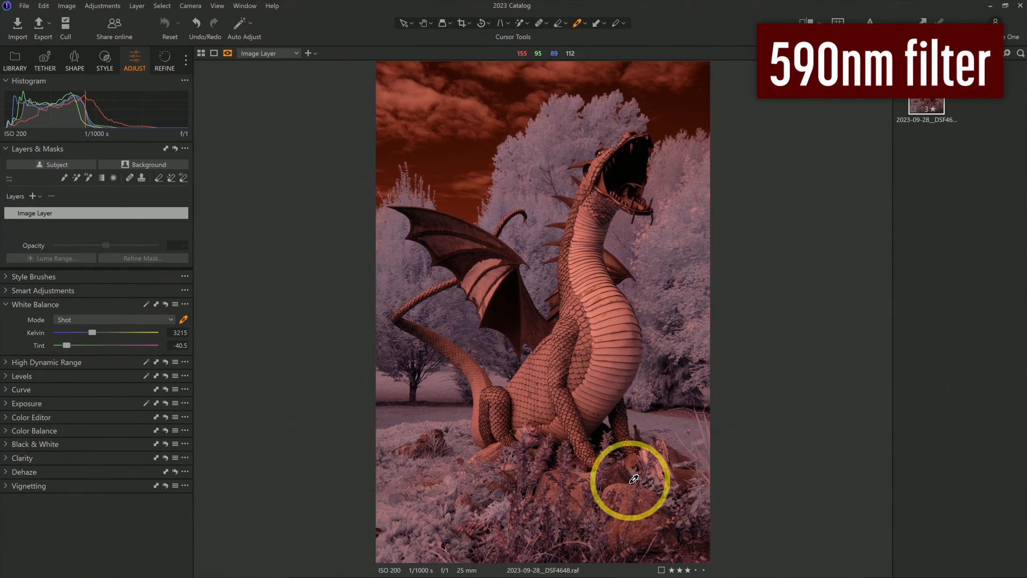
pyautogui.moveTo(423, 97)
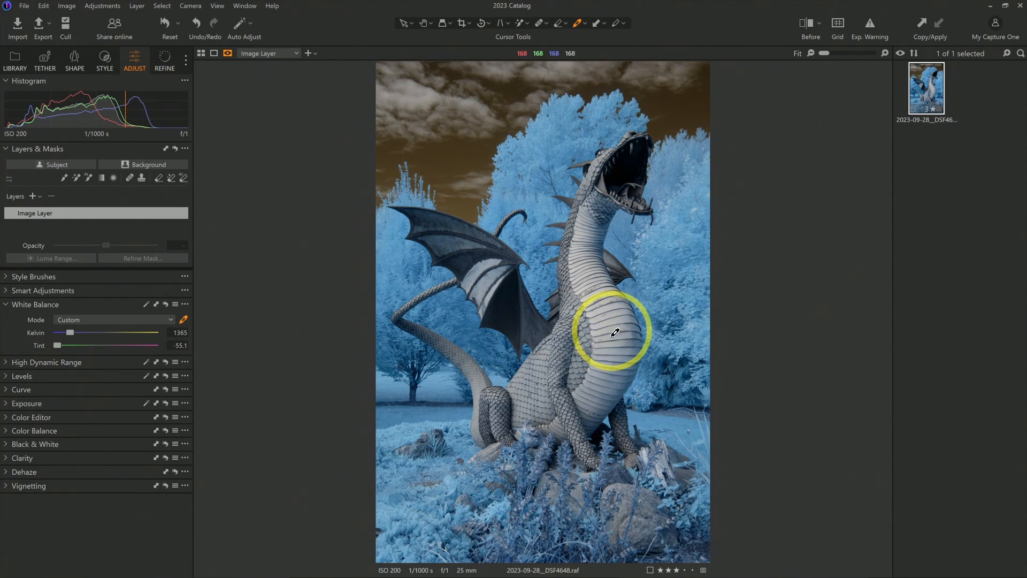
# Pick a neutral spot for a custom white balance of 1589 K and -55.1 tint
pyautogui.click(633, 490)
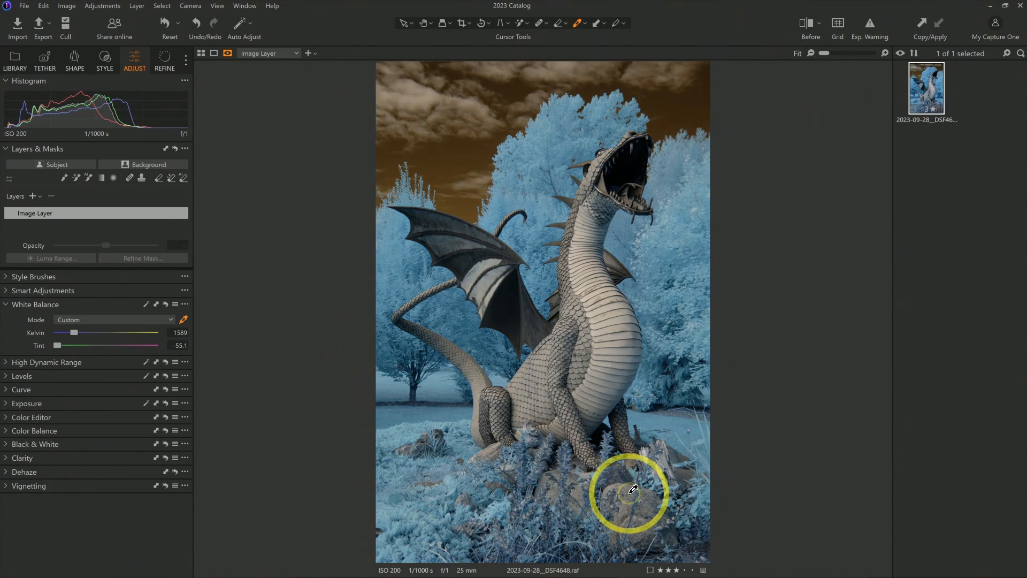
pyautogui.moveTo(604, 308)
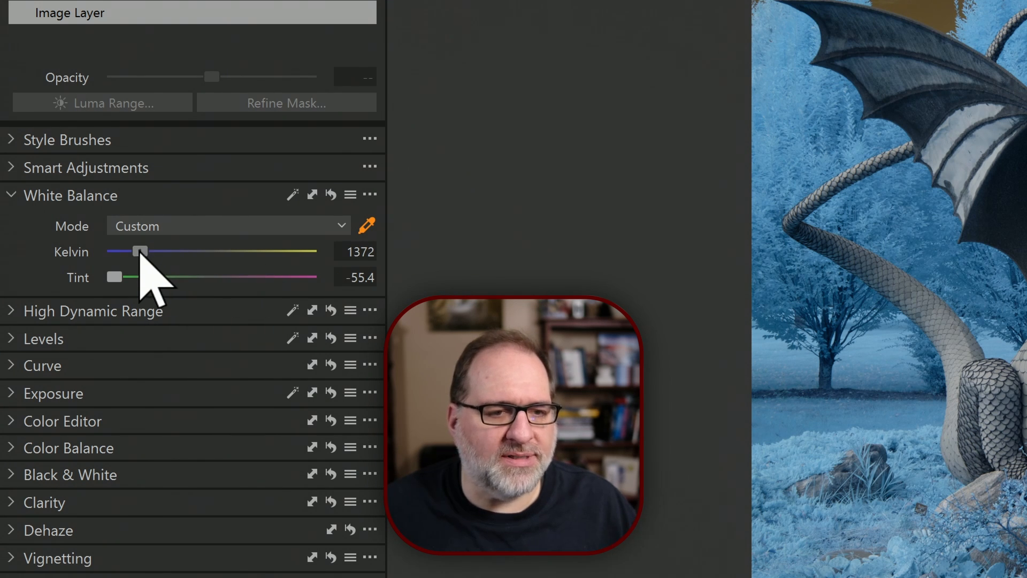
pyautogui.moveTo(139, 251); pyautogui.dragTo(112, 251)
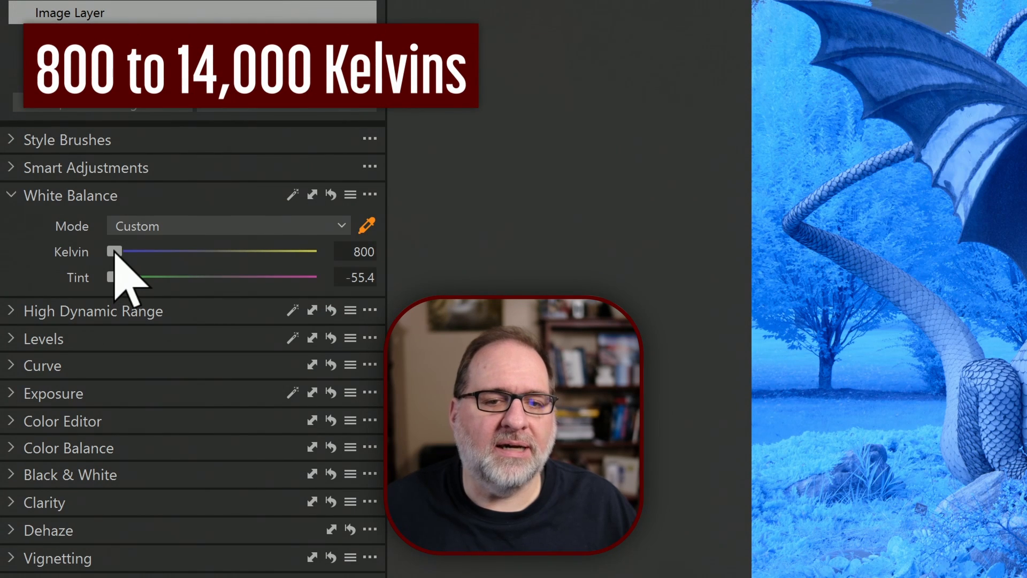
pyautogui.moveTo(115, 251); pyautogui.dragTo(309, 251)
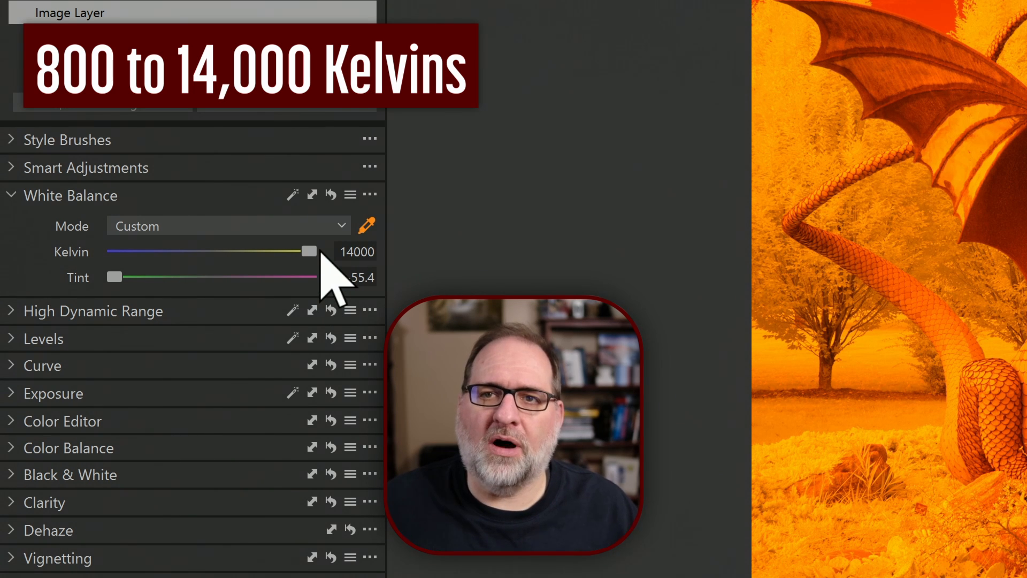
pyautogui.moveTo(309, 251); pyautogui.dragTo(114, 251)
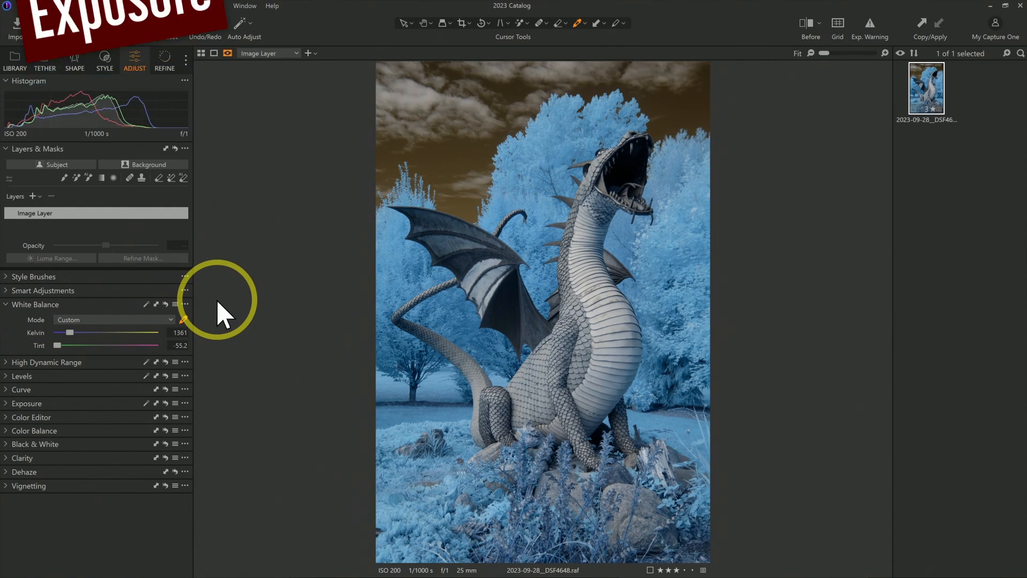
# Collapse White Balance and set Exposure to 0.48 and Contrast to 16
pyautogui.click(6, 304)
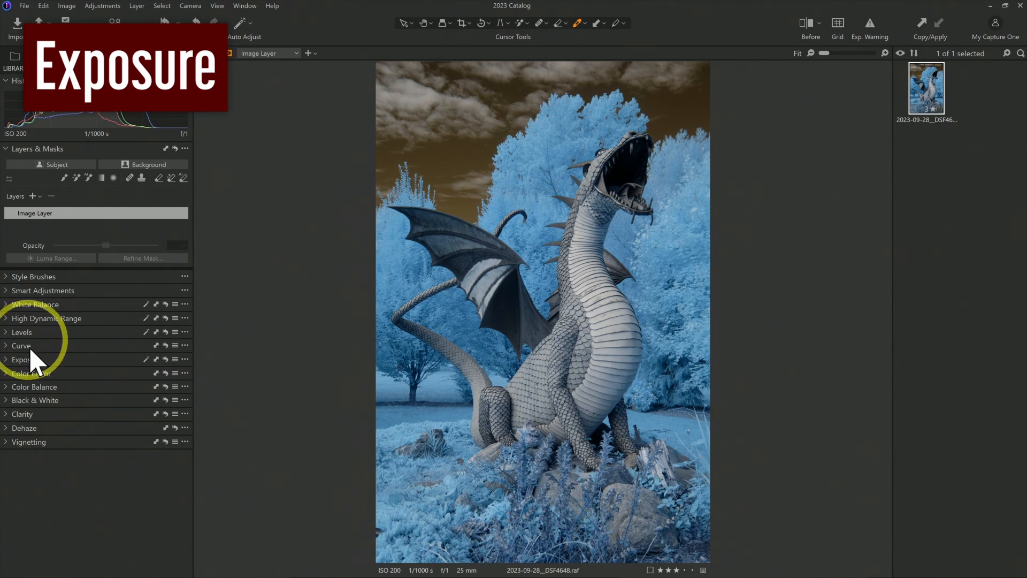
pyautogui.click(23, 359)
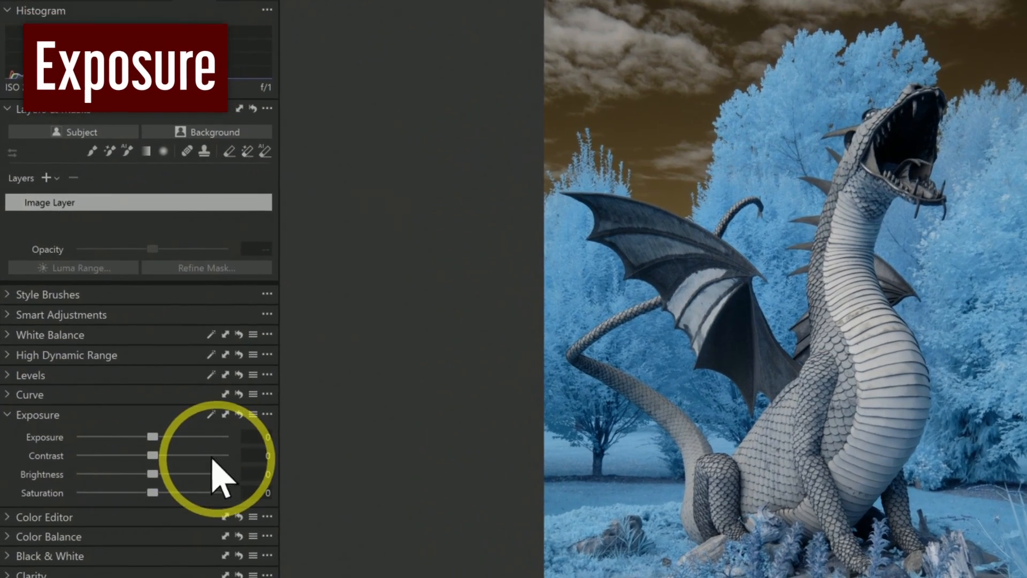
pyautogui.moveTo(128, 437); pyautogui.dragTo(169, 437)
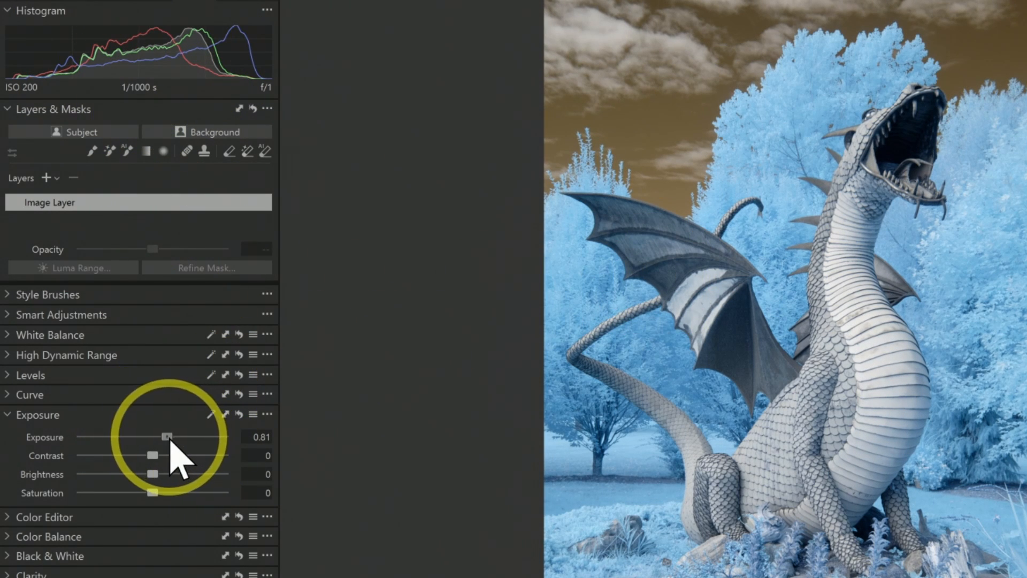
pyautogui.moveTo(167, 436); pyautogui.dragTo(163, 437)
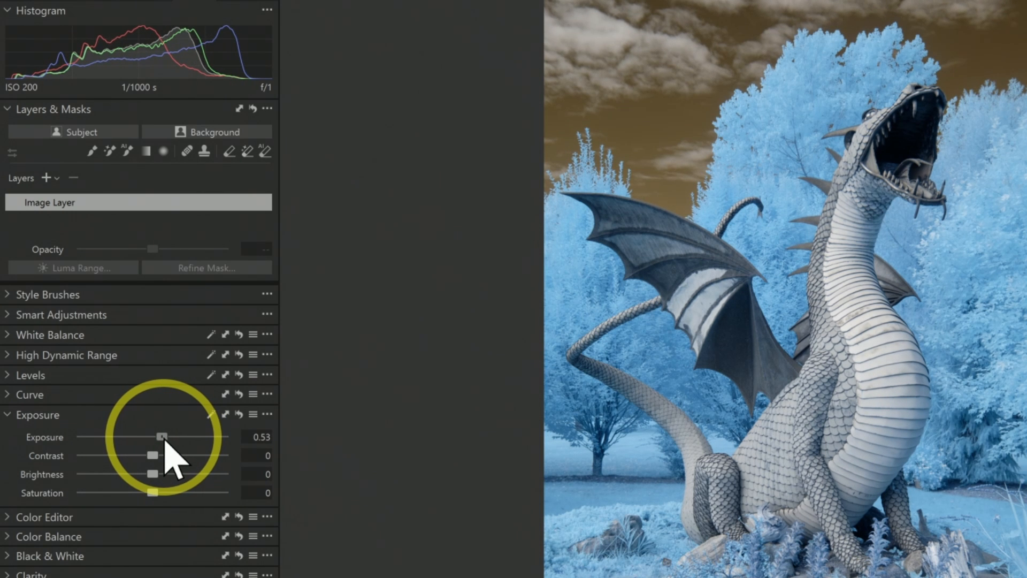
pyautogui.moveTo(163, 436); pyautogui.dragTo(160, 436)
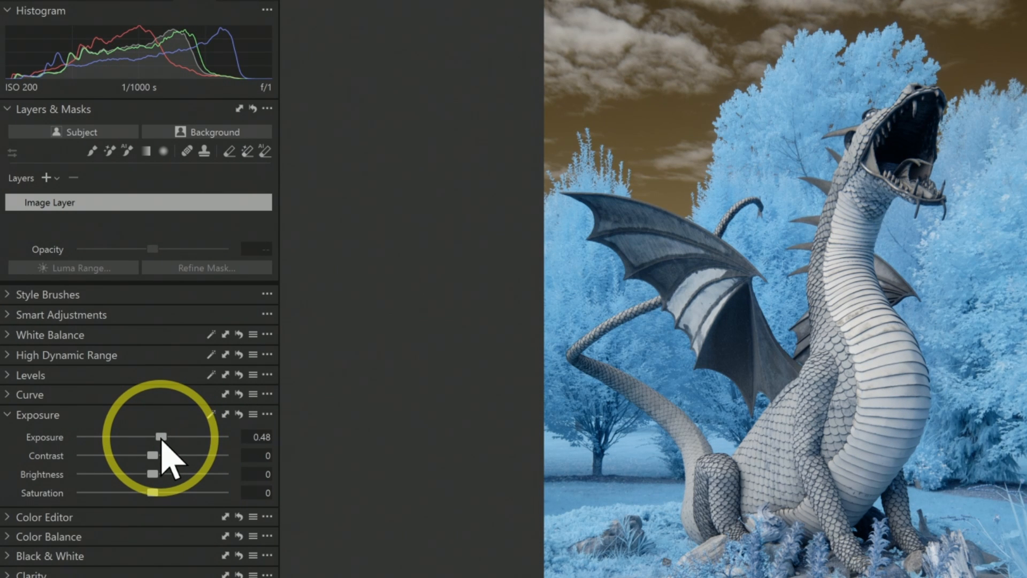
pyautogui.moveTo(152, 456); pyautogui.dragTo(172, 456)
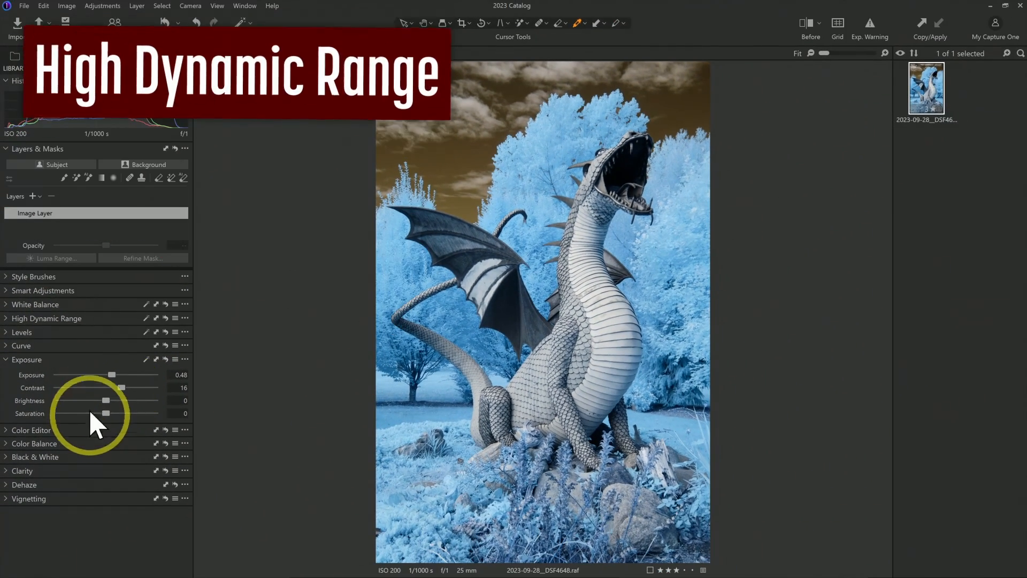
# Lower High Dynamic Range Highlight to about -14 and lift Shadow slightly
pyautogui.click(46, 318)
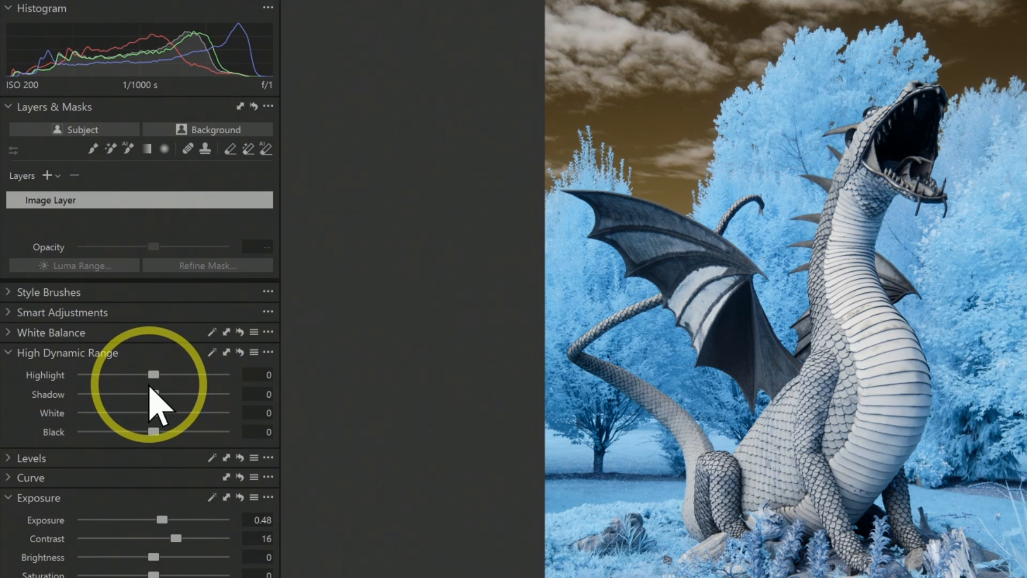
pyautogui.moveTo(153, 374); pyautogui.dragTo(147, 374)
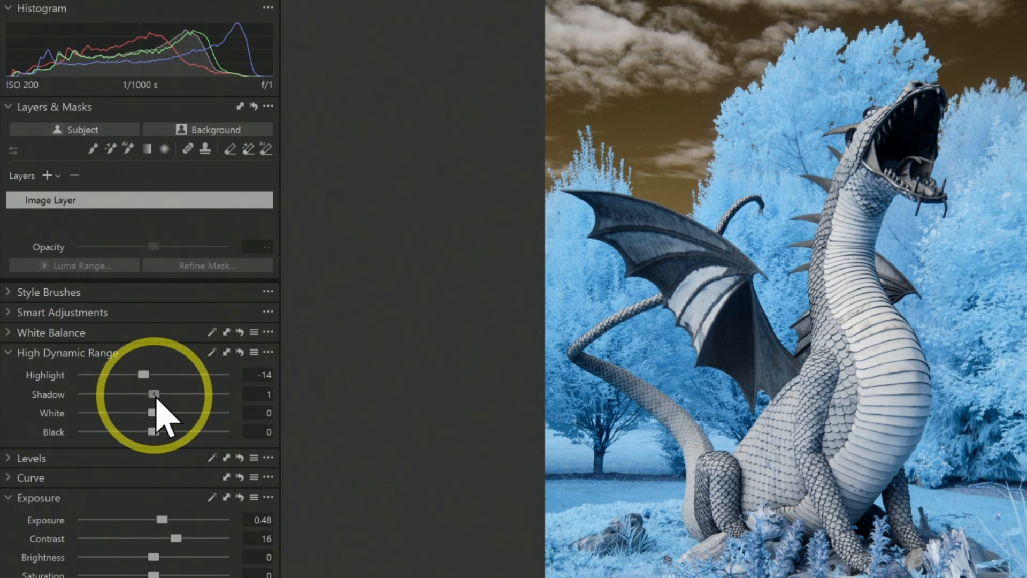
pyautogui.moveTo(154, 394); pyautogui.dragTo(161, 394)
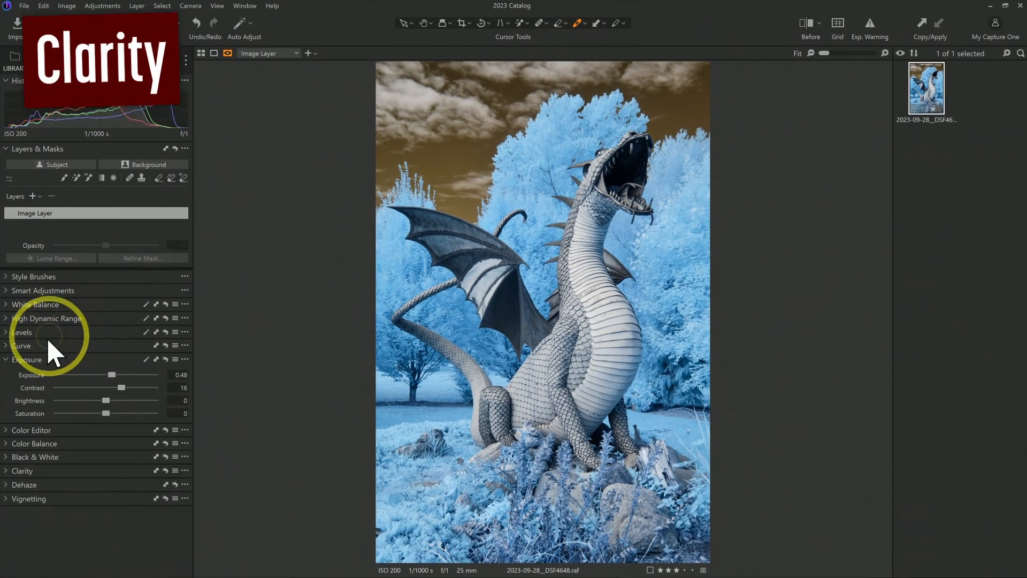
# Set Clarity to 24 and Structure to 14, and choose a different Clarity method
pyautogui.click(27, 359)
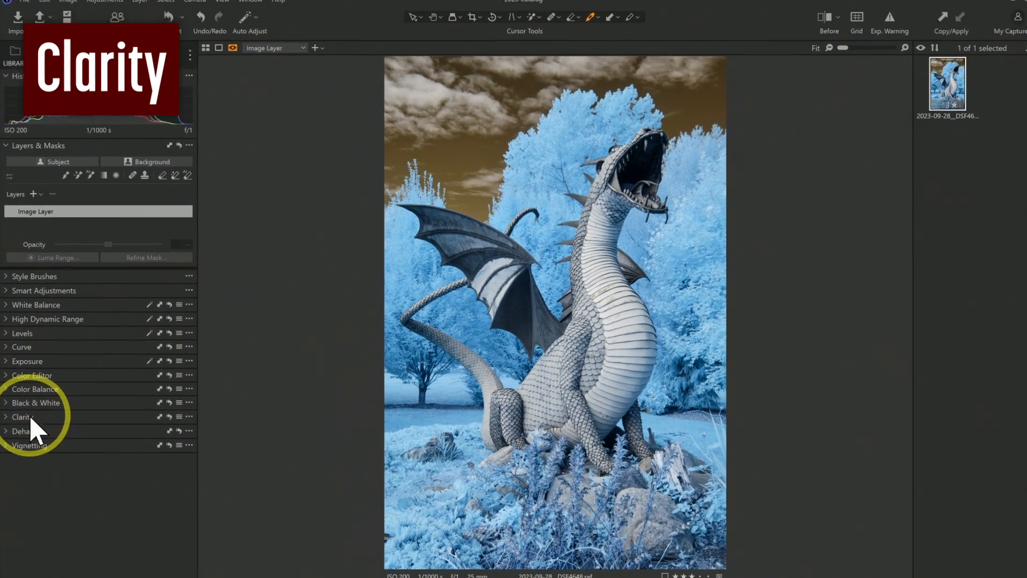
pyautogui.click(27, 417)
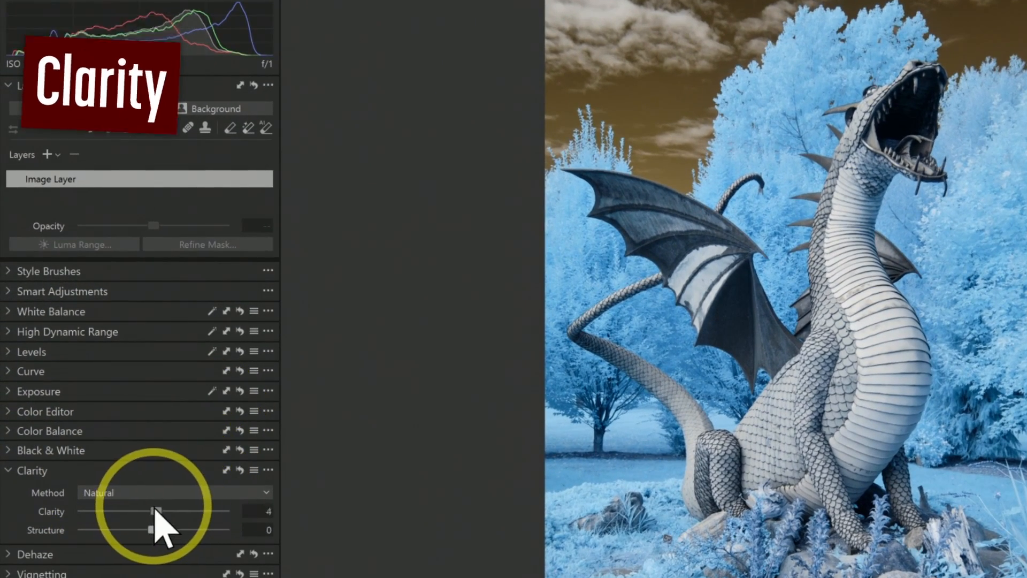
pyautogui.moveTo(157, 511); pyautogui.dragTo(170, 511)
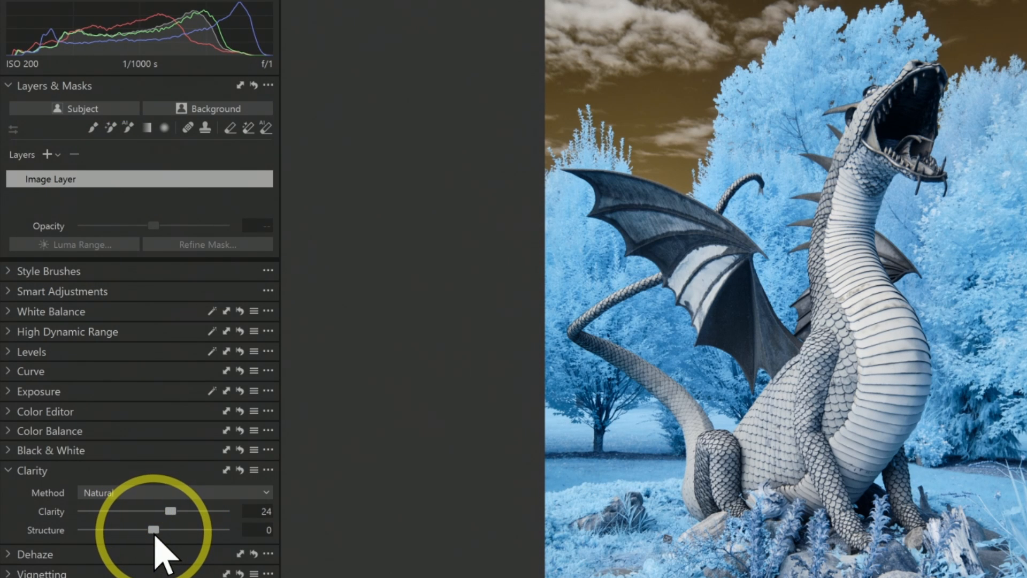
pyautogui.moveTo(152, 529); pyautogui.dragTo(163, 530)
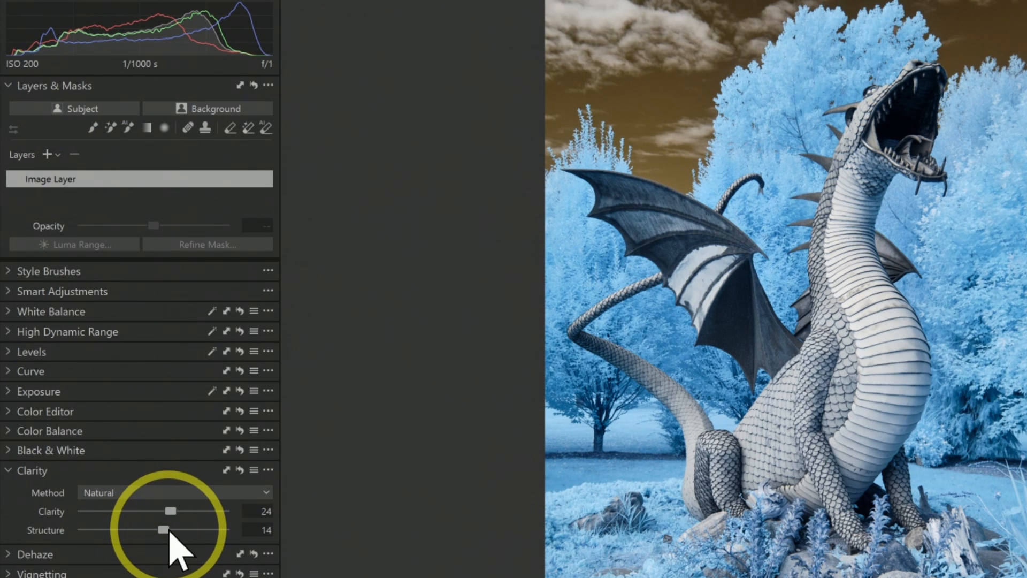
pyautogui.moveTo(272, 507)
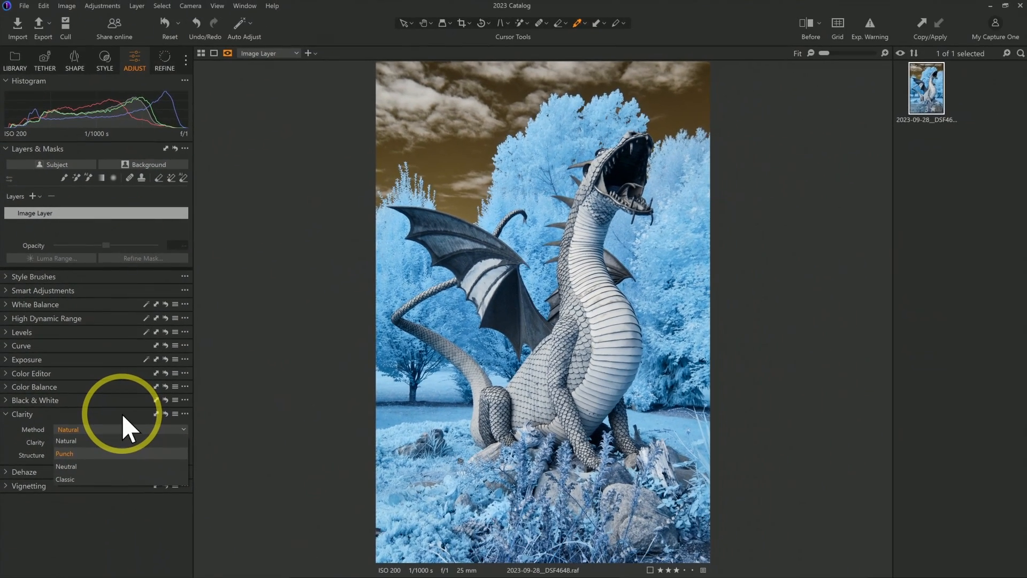
pyautogui.click(66, 440)
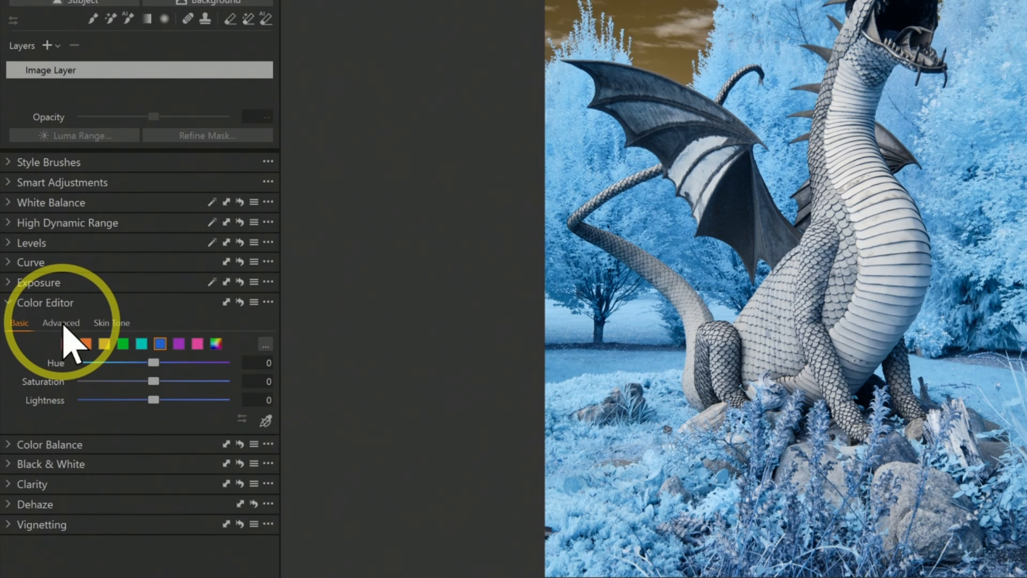
# Sample the blue foliage in the Advanced Color Editor, then try the Basic Hue slider
pyautogui.click(61, 322)
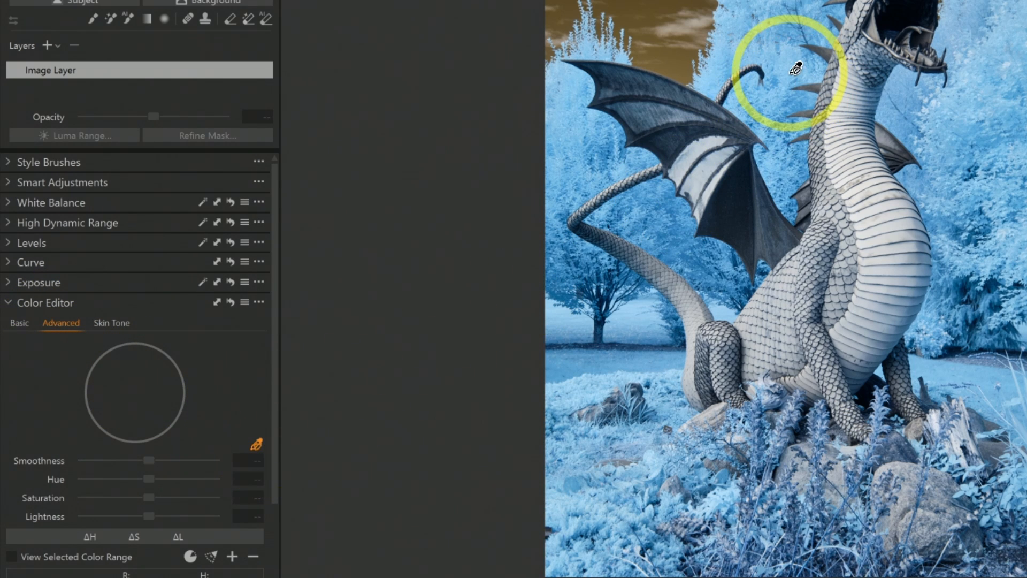
pyautogui.click(794, 67)
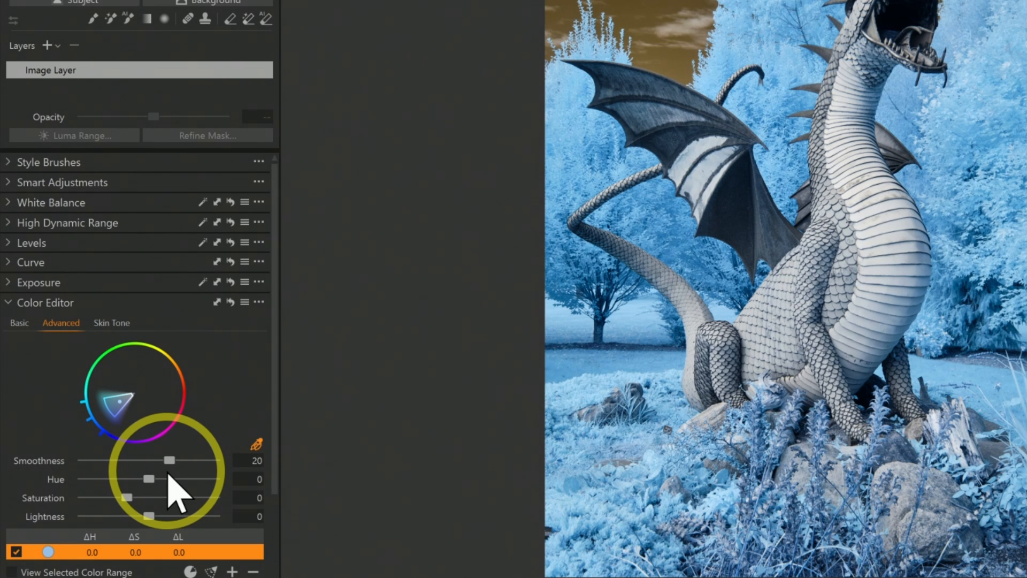
pyautogui.moveTo(269, 406)
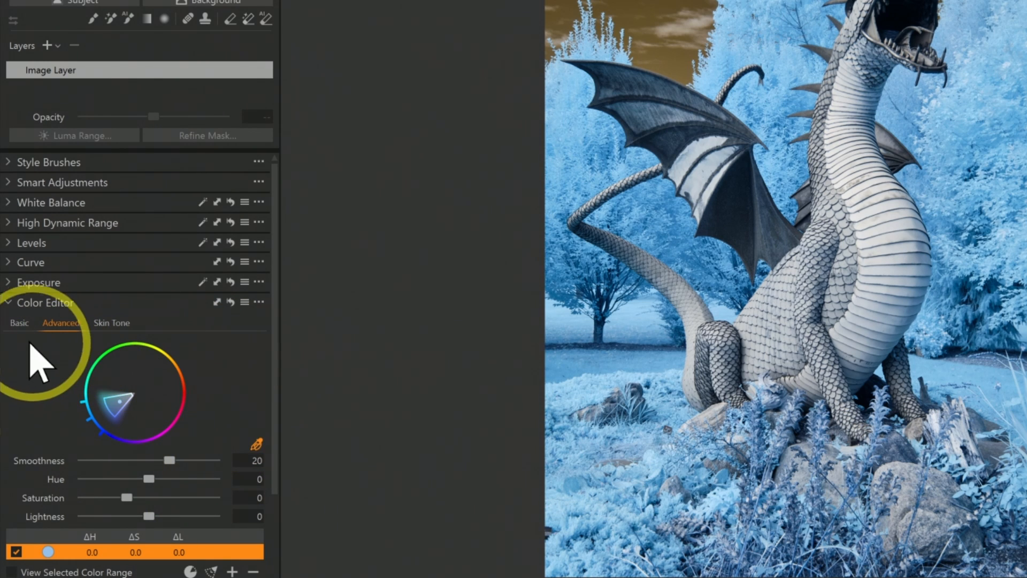
pyautogui.click(19, 322)
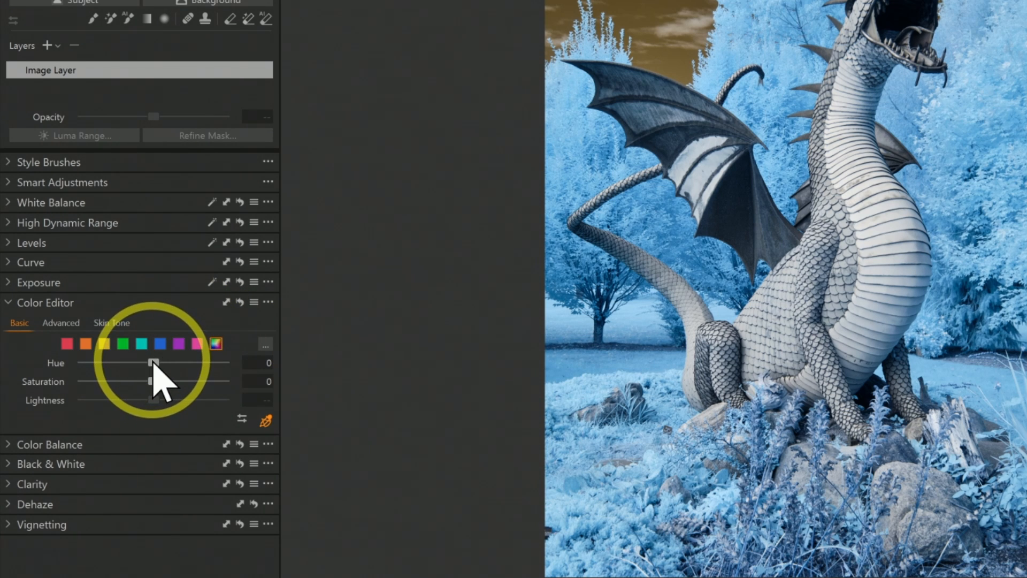
pyautogui.moveTo(153, 363); pyautogui.dragTo(225, 363)
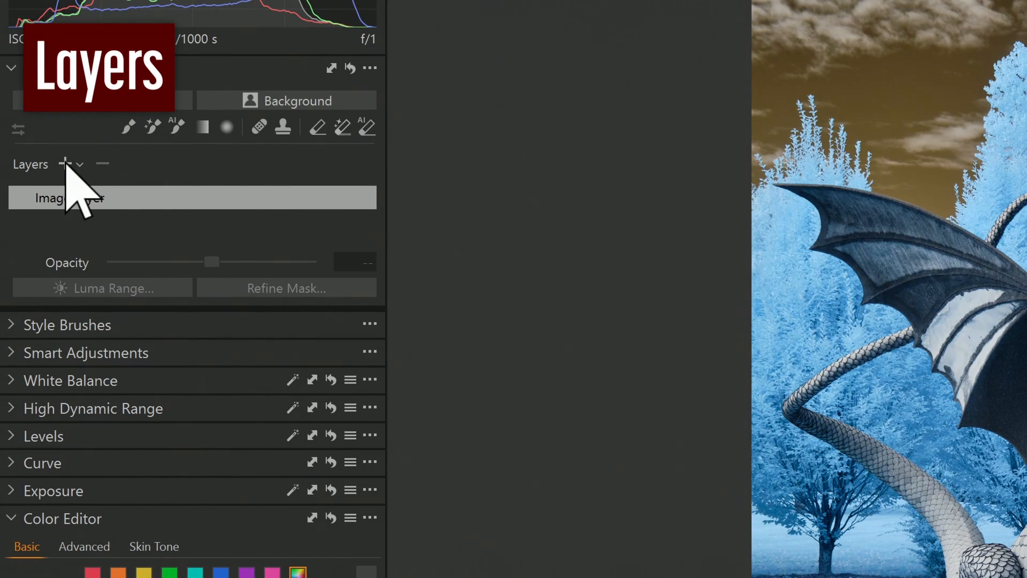
pyautogui.click(64, 164)
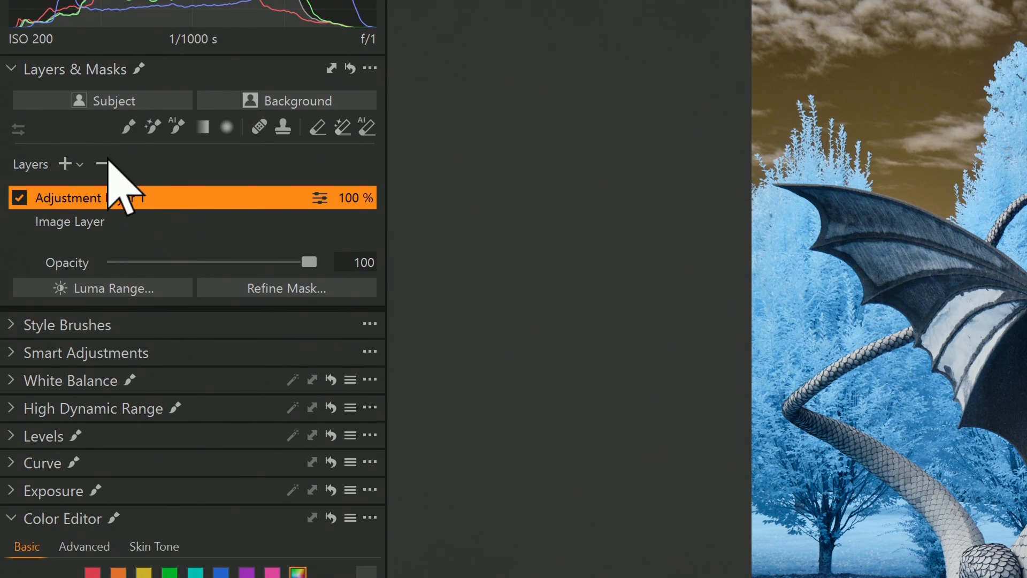
pyautogui.click(102, 164)
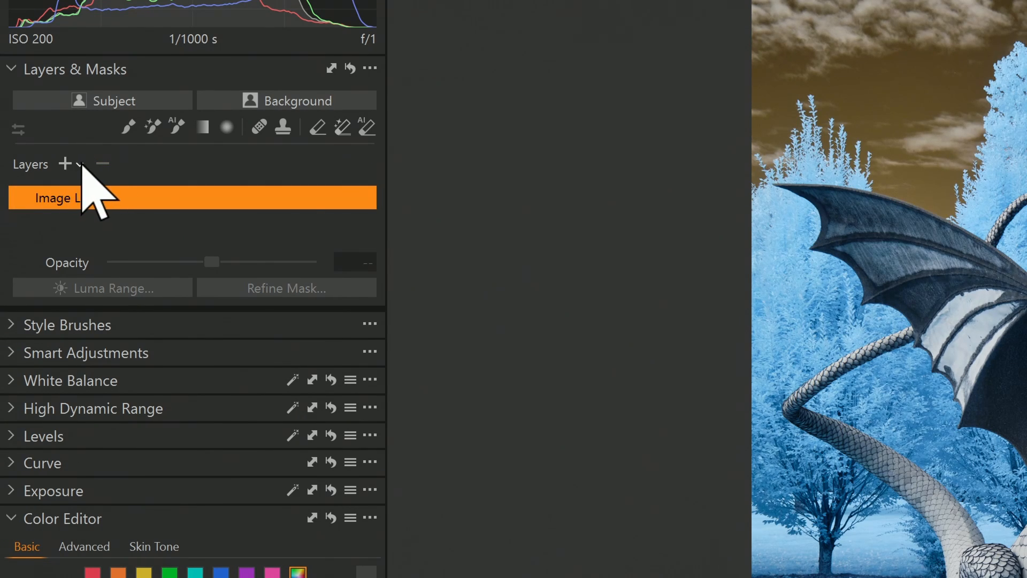
pyautogui.click(80, 164)
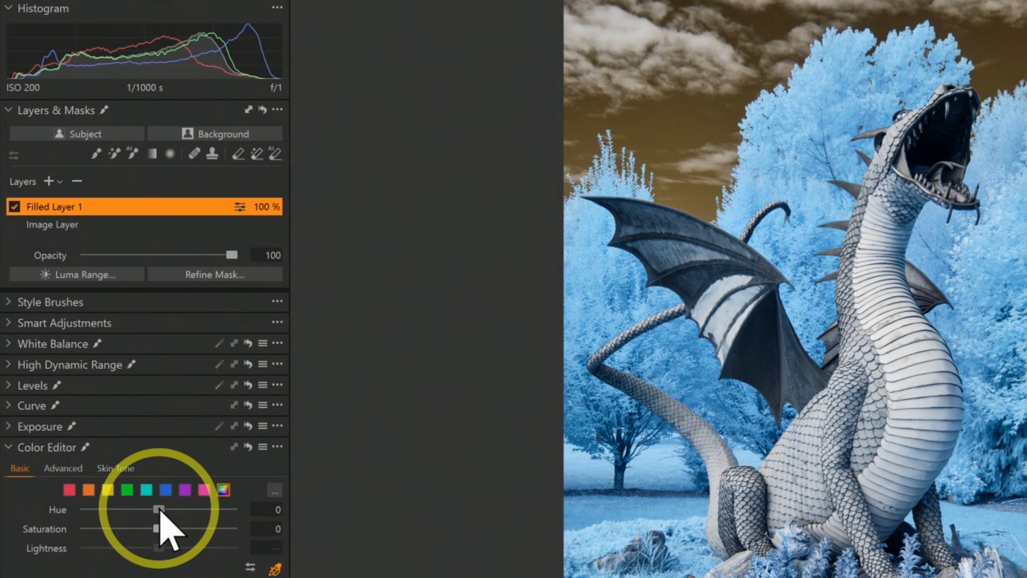
# Shift hue by 30 on Filled Layer 1 and on each newly added filled layer
pyautogui.moveTo(160, 509); pyautogui.dragTo(233, 509)
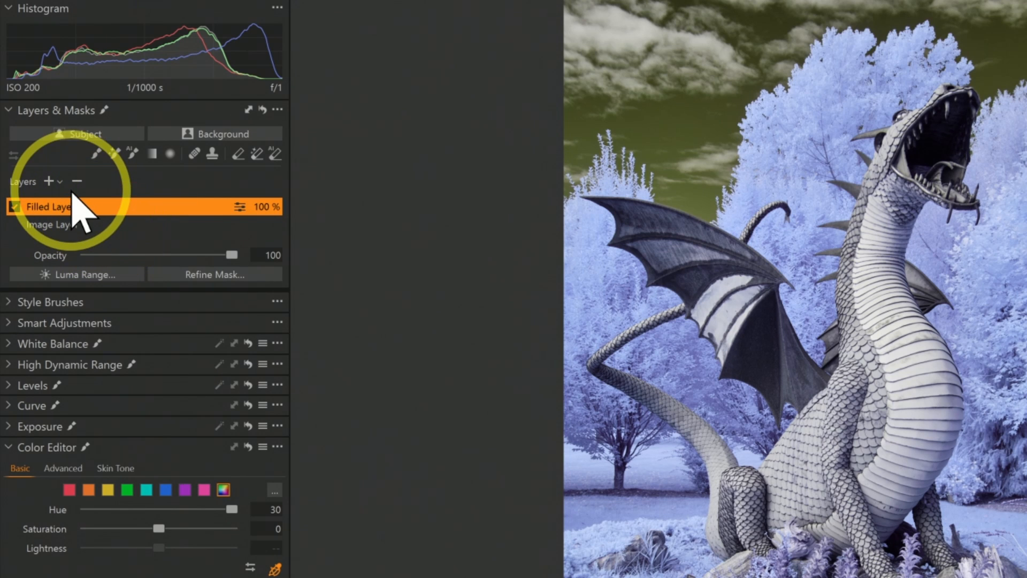
pyautogui.click(49, 181)
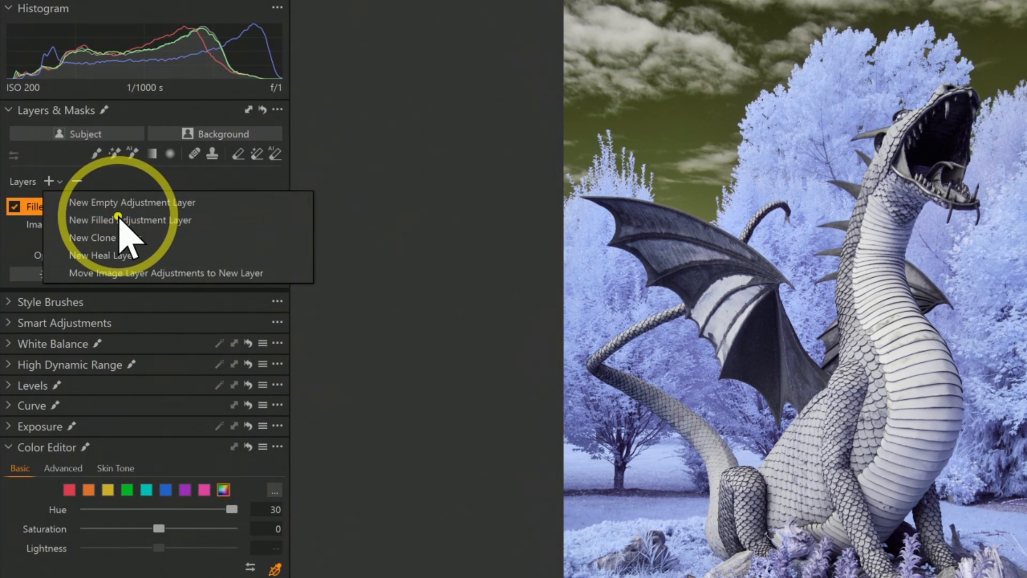
pyautogui.click(130, 219)
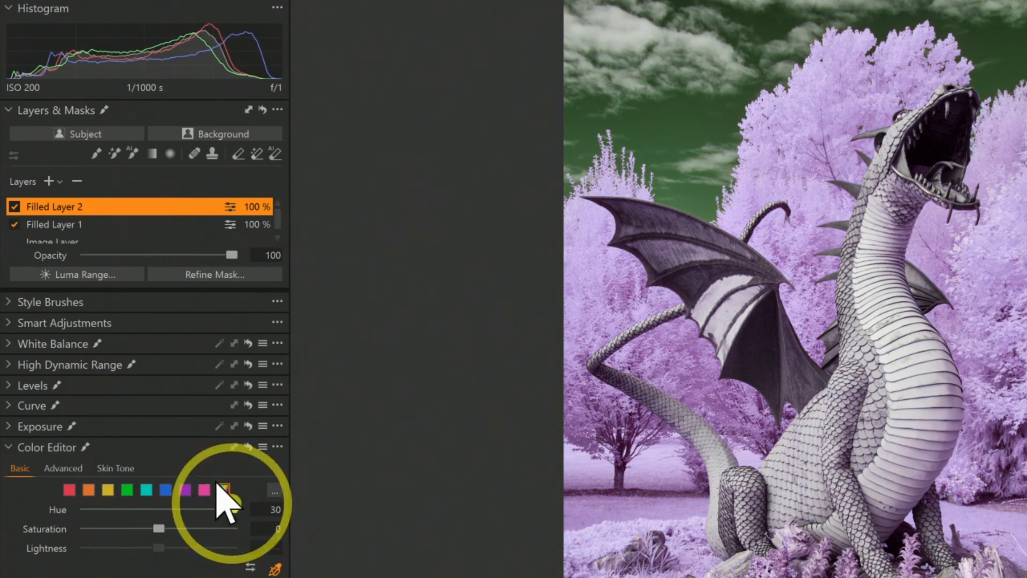
pyautogui.click(48, 181)
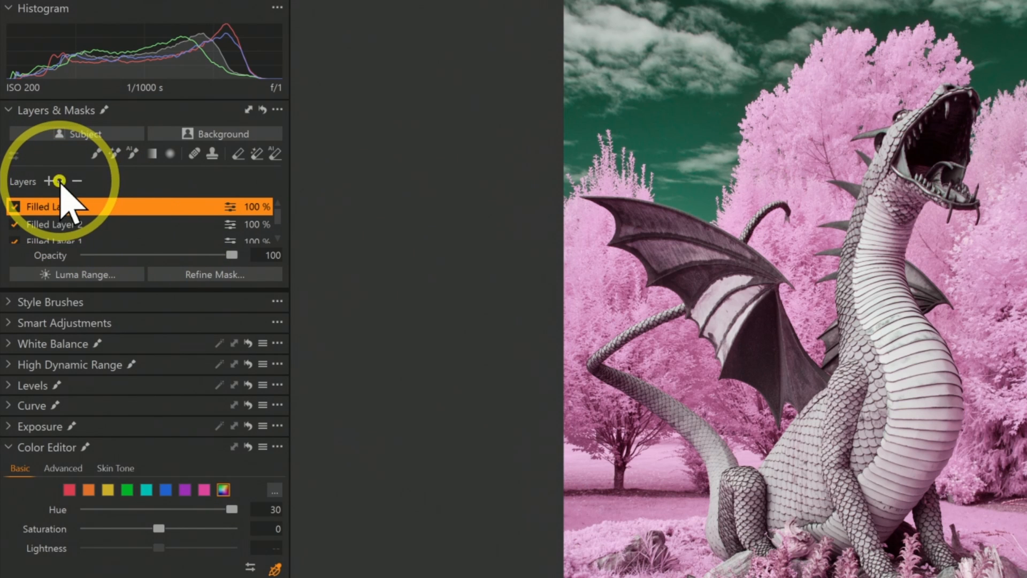
pyautogui.click(49, 181)
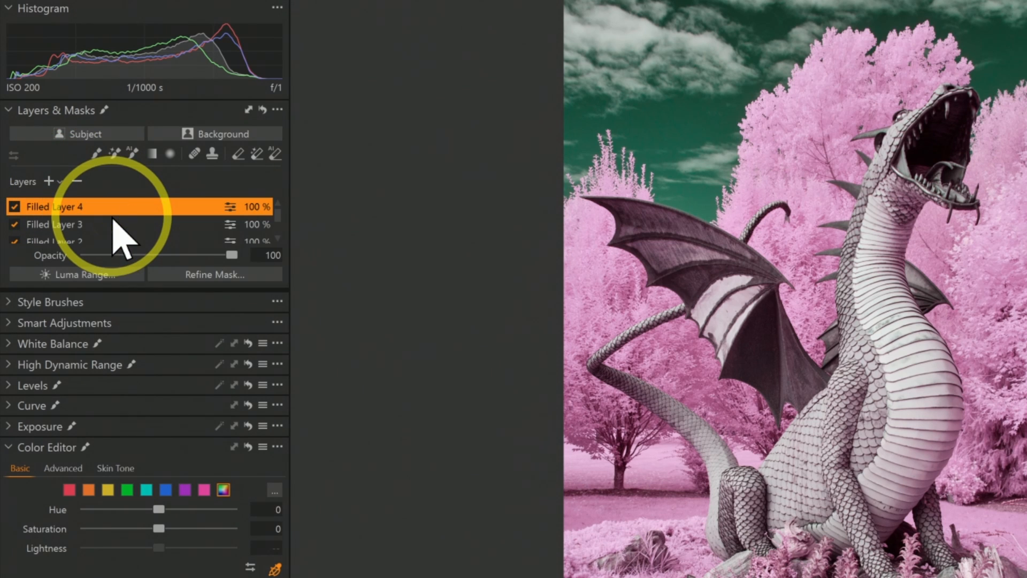
pyautogui.moveTo(162, 509); pyautogui.dragTo(158, 508)
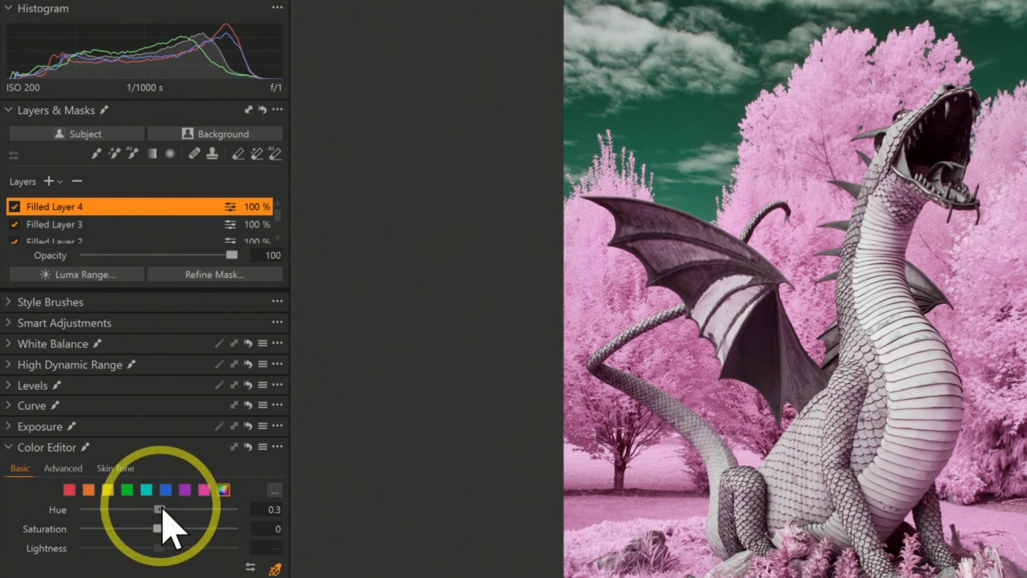
pyautogui.moveTo(158, 509); pyautogui.dragTo(231, 509)
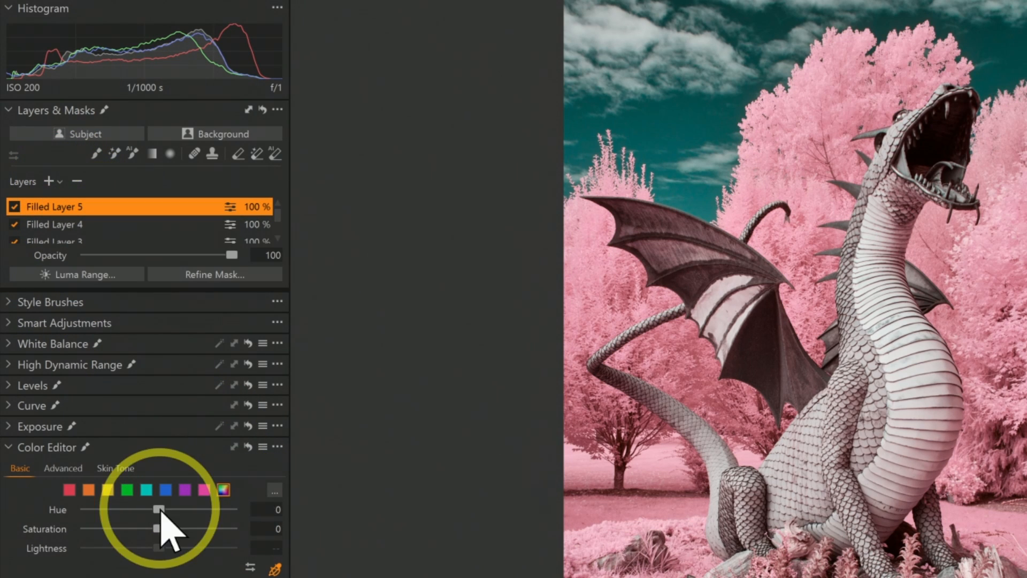
pyautogui.moveTo(160, 510); pyautogui.dragTo(231, 510)
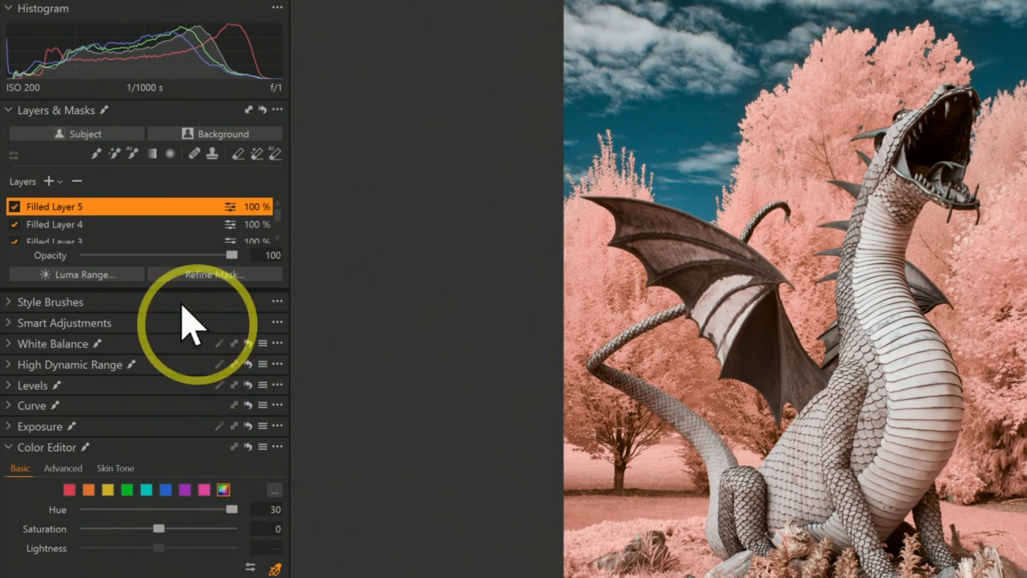
pyautogui.click(49, 181)
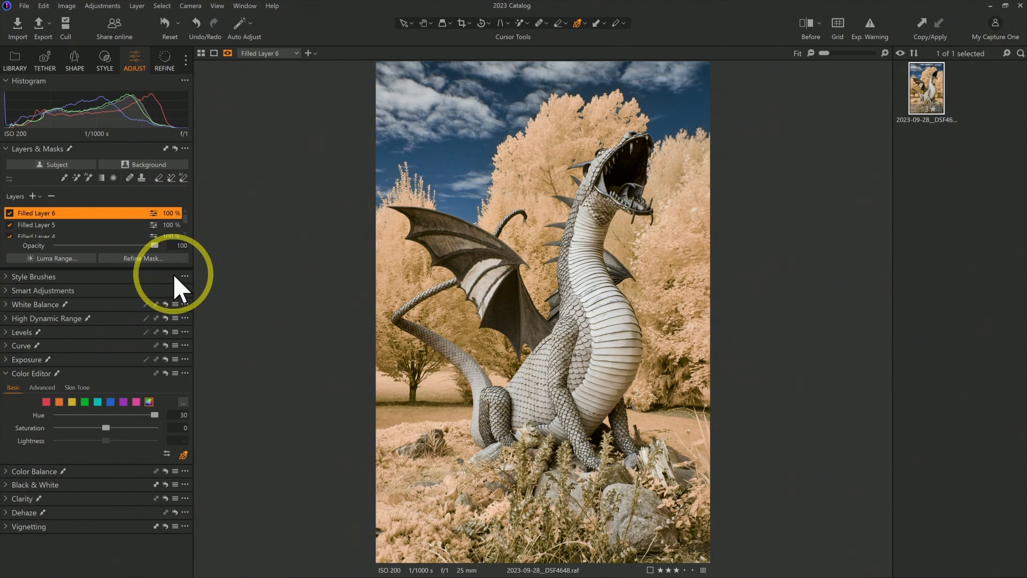
pyautogui.moveTo(226, 288)
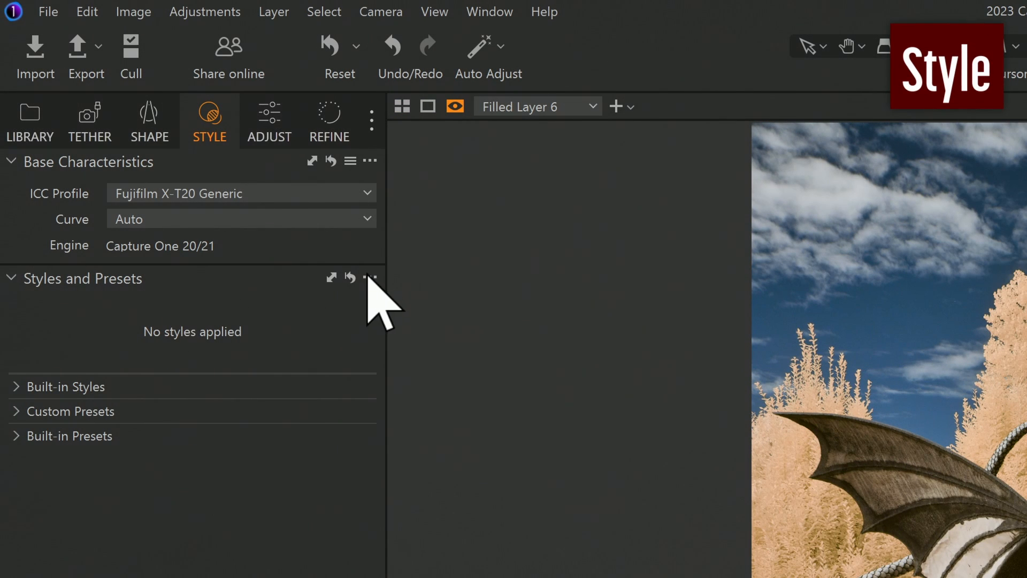
# Save a new style containing only Filled Layers 1–6, excluding Exposure and Color settings
pyautogui.click(370, 277)
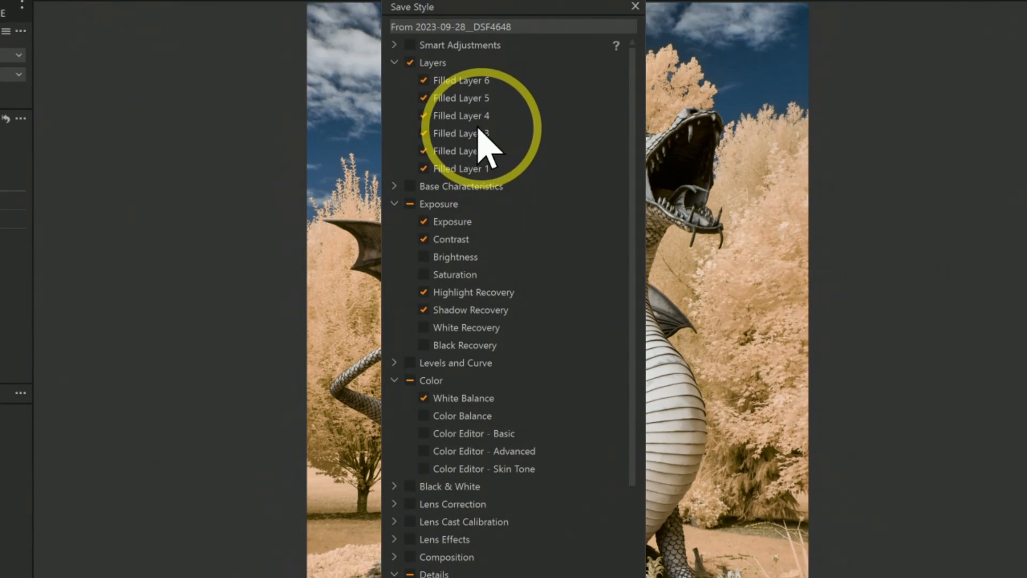
pyautogui.moveTo(443, 79)
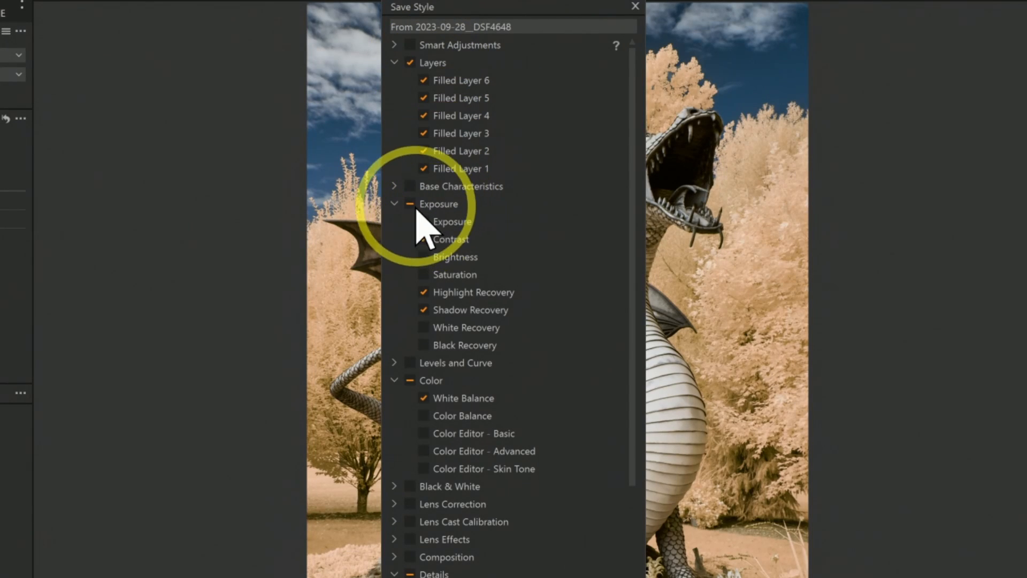
pyautogui.click(409, 204)
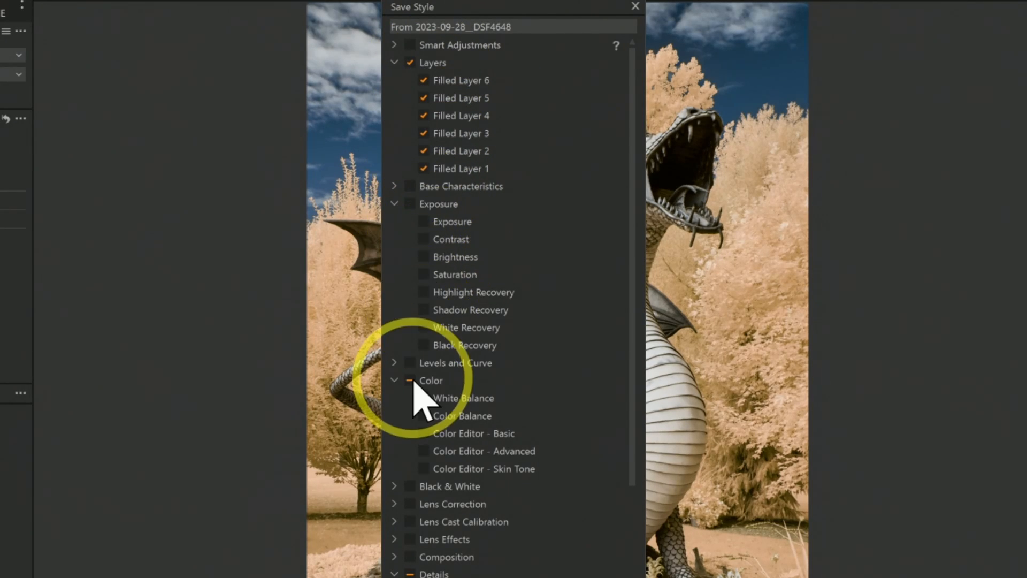
pyautogui.click(409, 380)
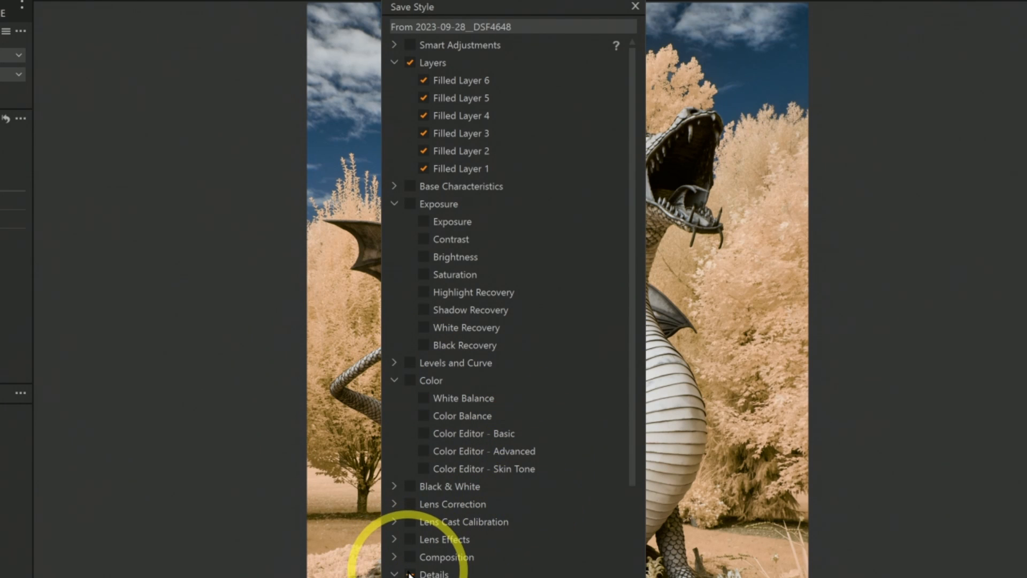
pyautogui.moveTo(411, 256)
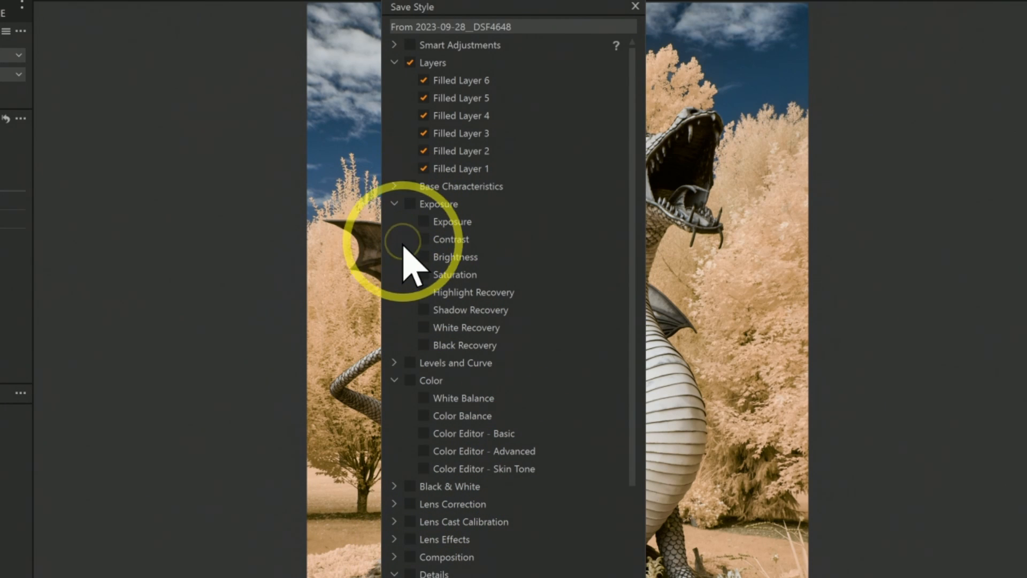
pyautogui.click(394, 203)
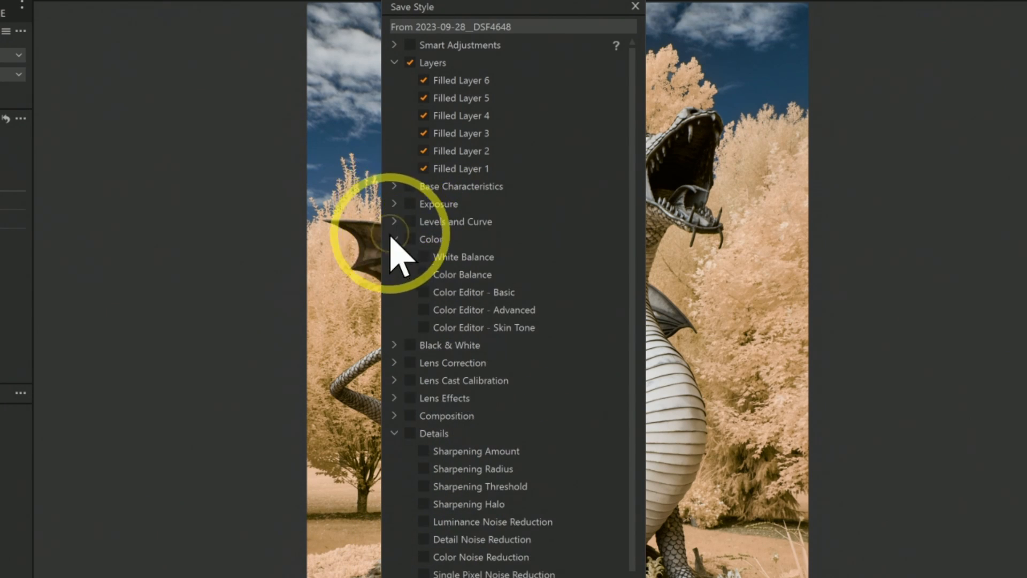
pyautogui.click(395, 238)
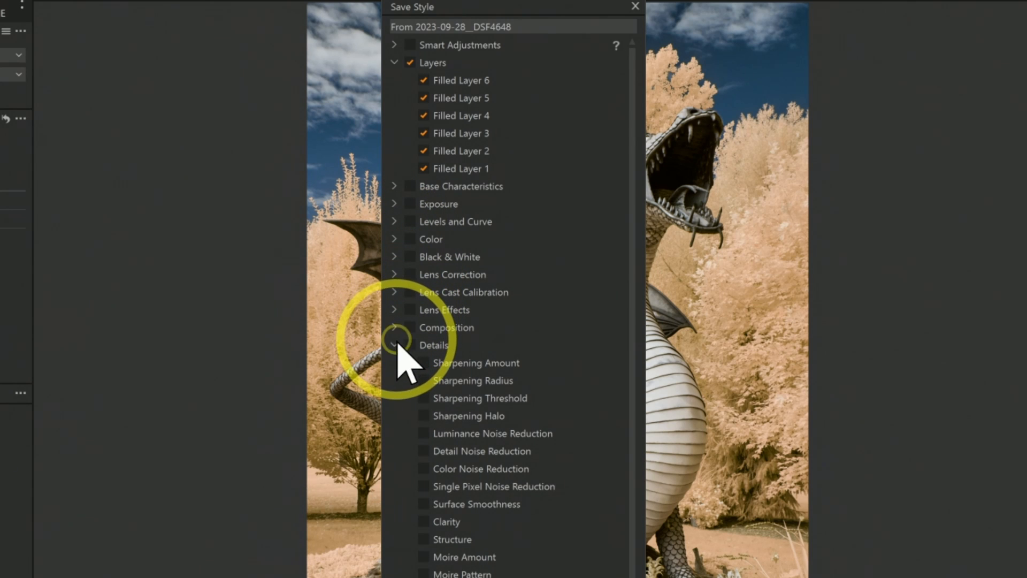
pyautogui.click(394, 345)
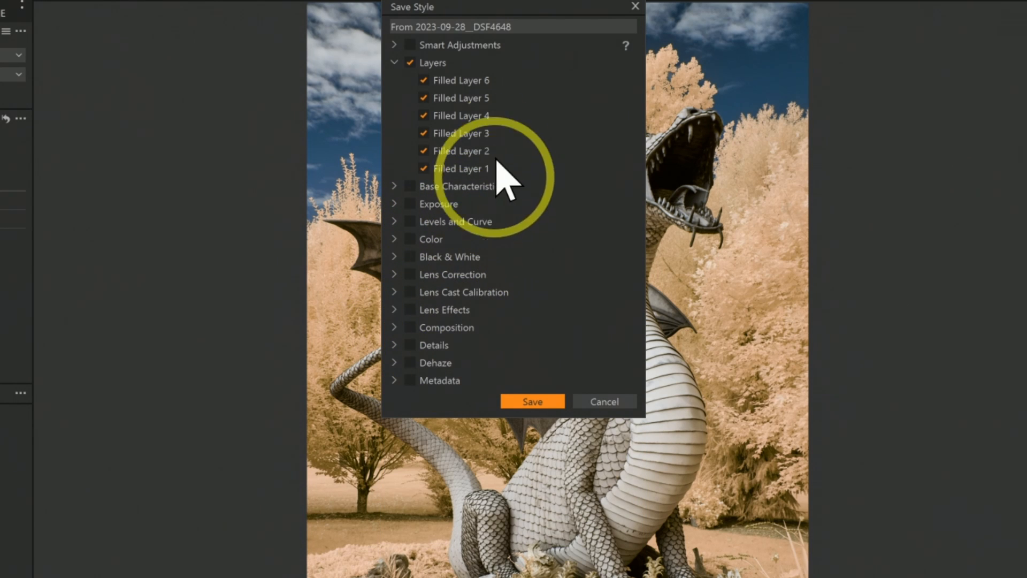
pyautogui.moveTo(508, 193)
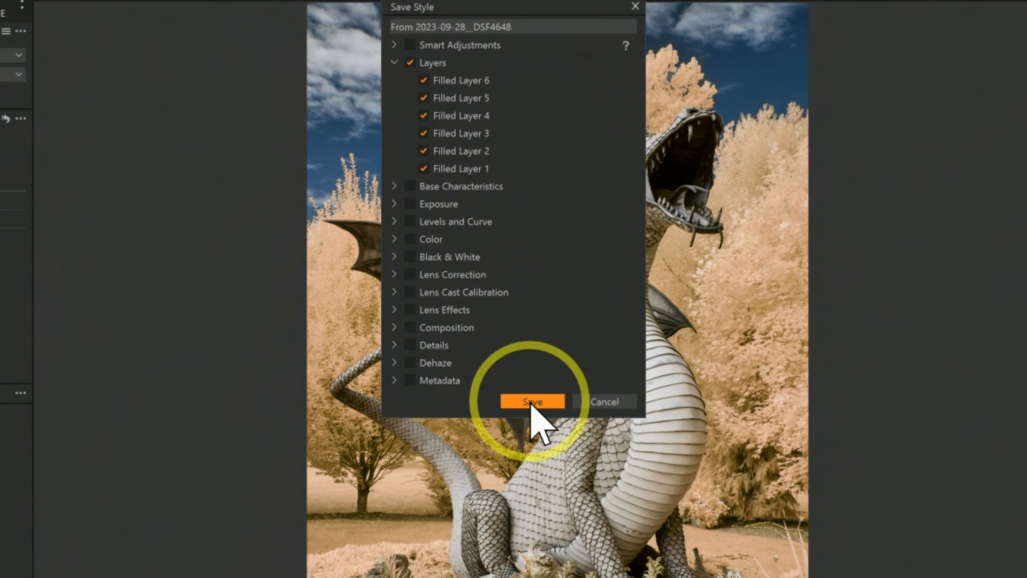
pyautogui.click(533, 401)
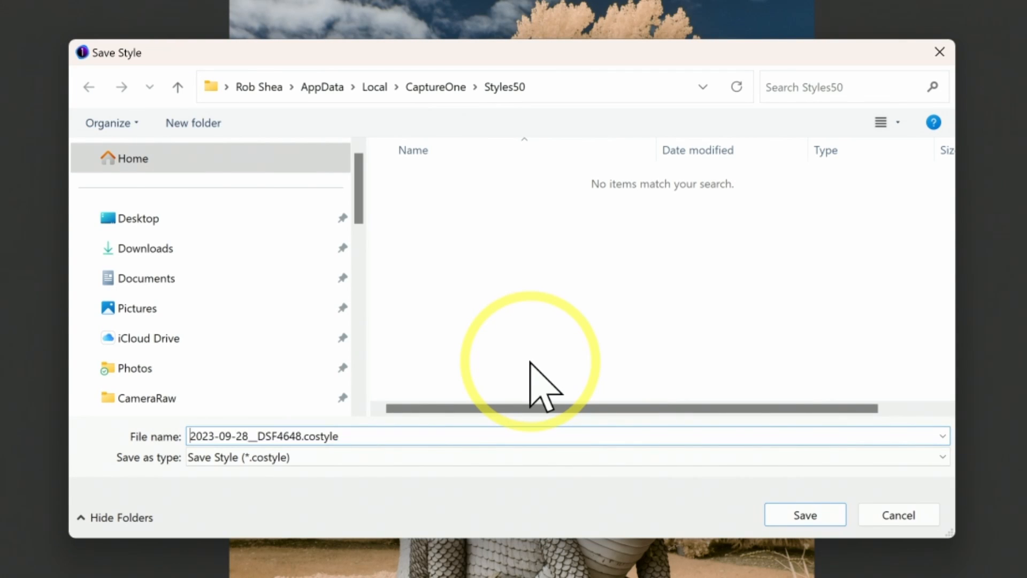
# Name the style file 'IR Hue +180' and save it
pyautogui.doubleClick(243, 435)
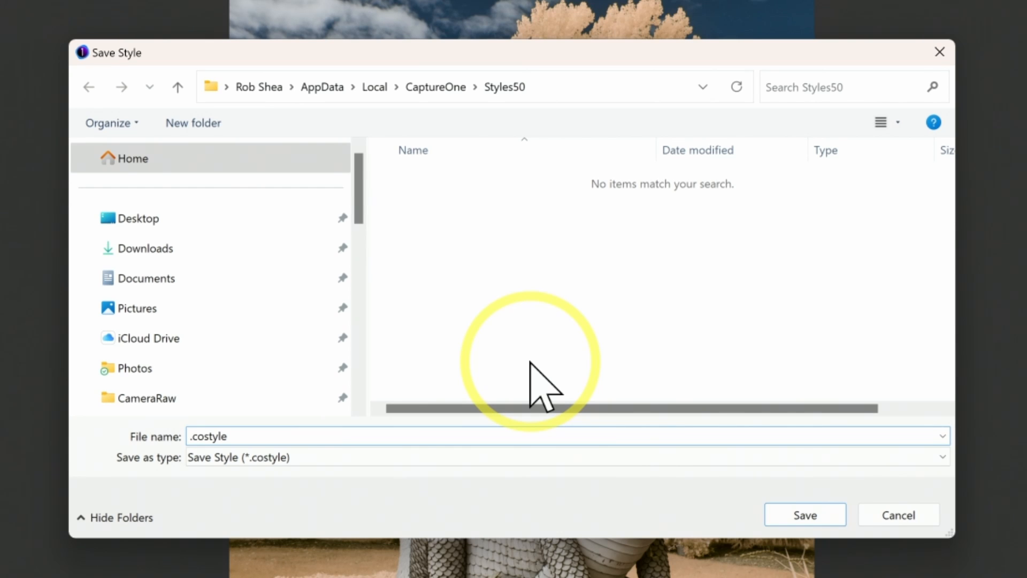
pyautogui.write('IR Hue +180')
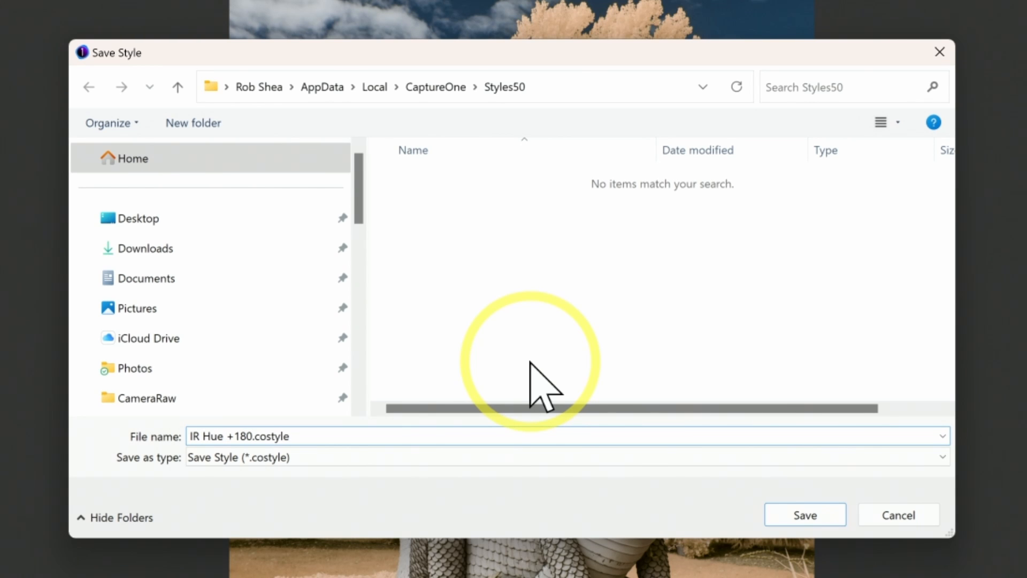
pyautogui.click(805, 514)
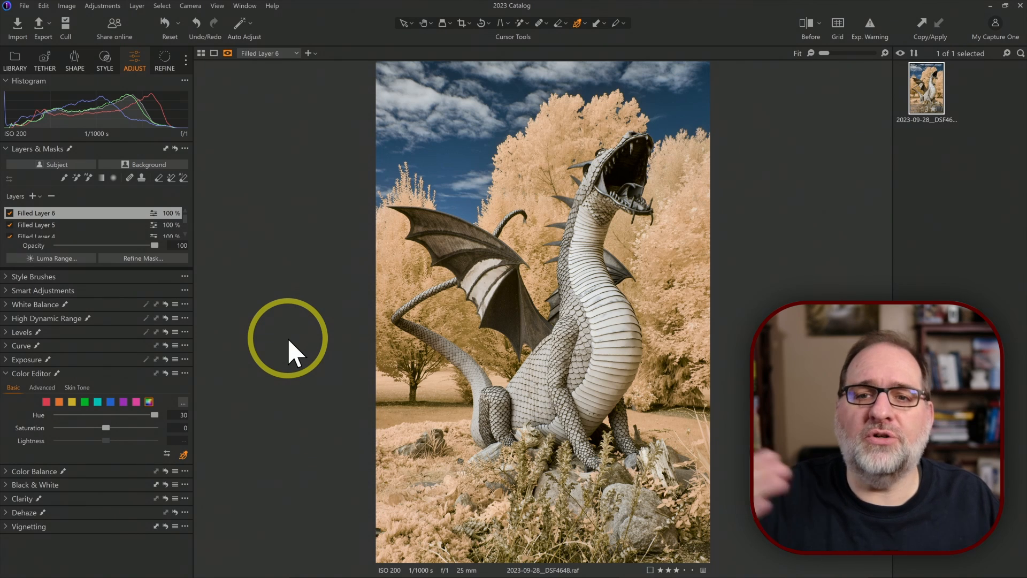
pyautogui.moveTo(148, 393)
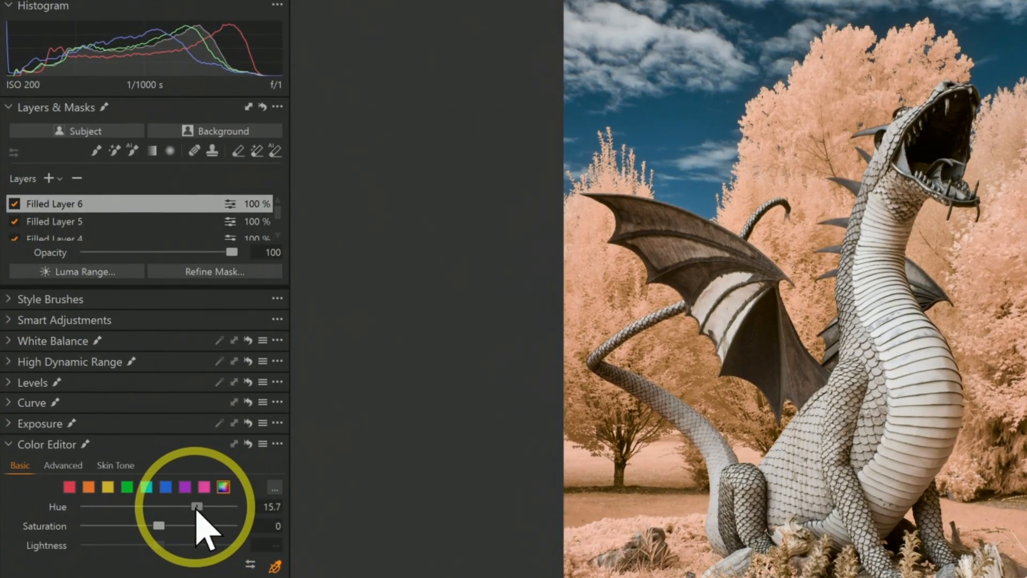
# Lower Filled Layer 6's hue shift, then delete that layer
pyautogui.moveTo(196, 506); pyautogui.dragTo(163, 506)
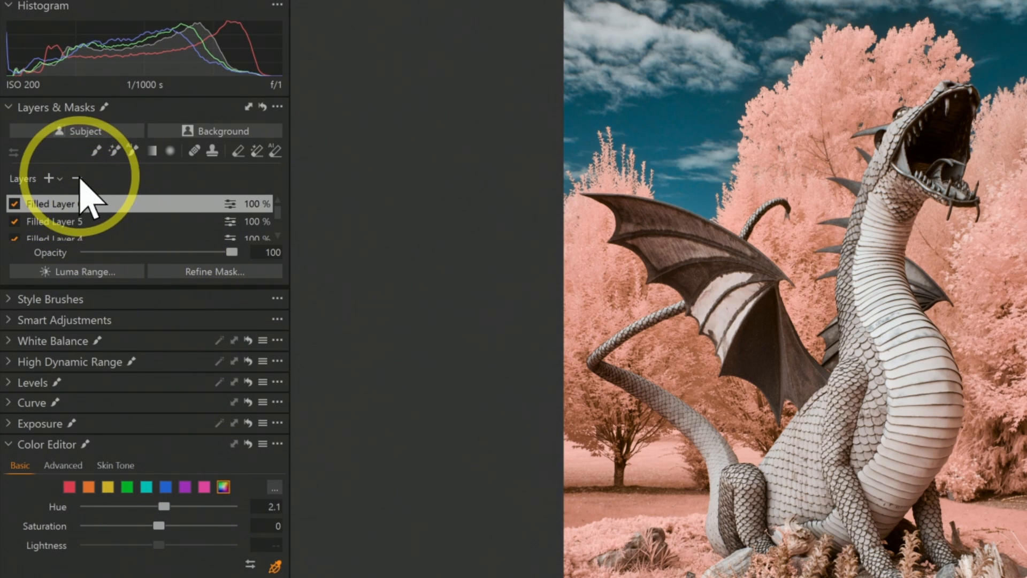
pyautogui.click(52, 203)
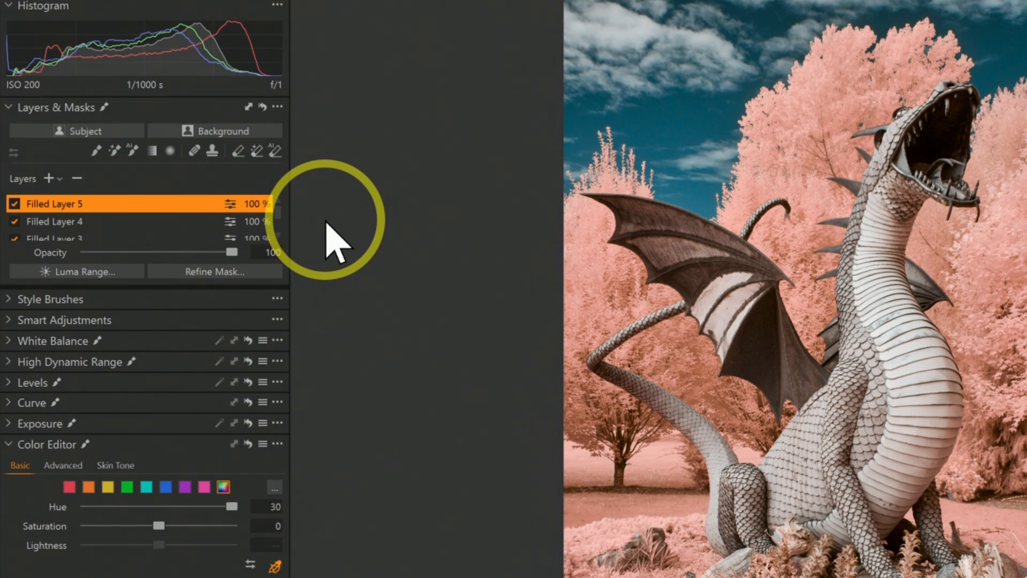
pyautogui.moveTo(89, 190)
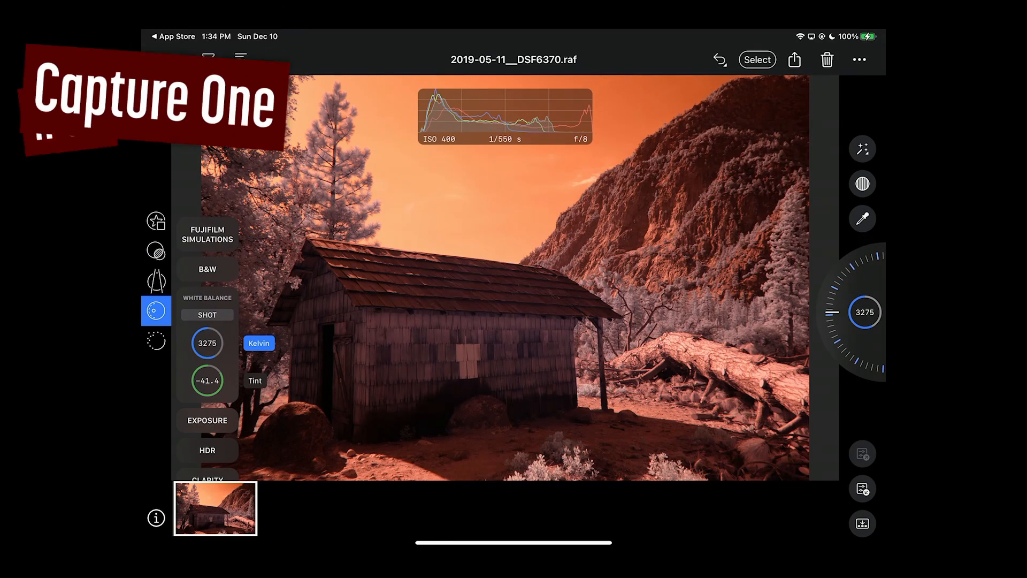
# Set the barn photo's white balance to a custom 2762 K with Tint -47.1
pyautogui.click(862, 219)
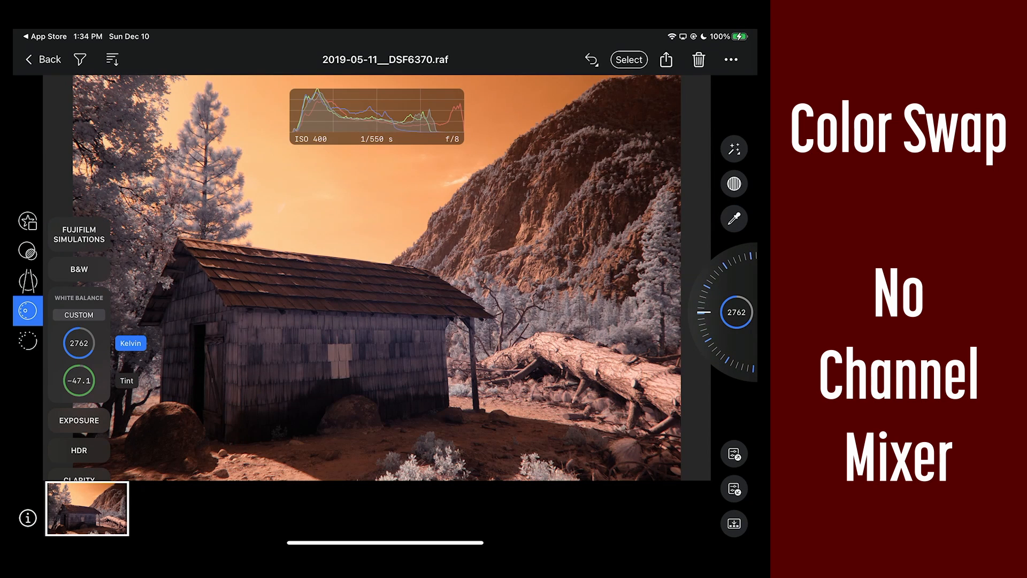
pyautogui.click(78, 420)
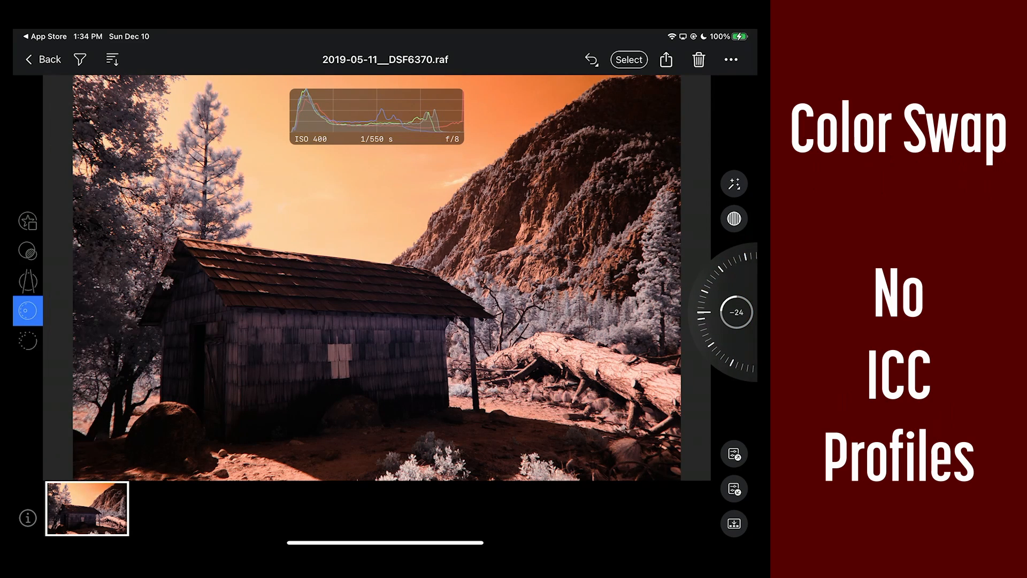
pyautogui.click(27, 310)
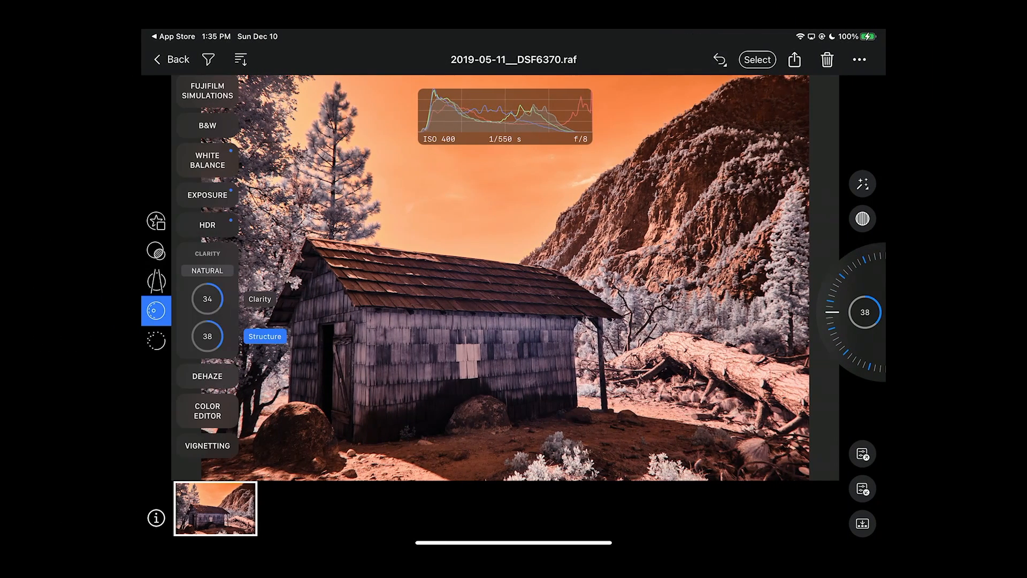
# Shift Hue in the Color Editor to turn the trees and shingles cyan-blue
pyautogui.click(207, 376)
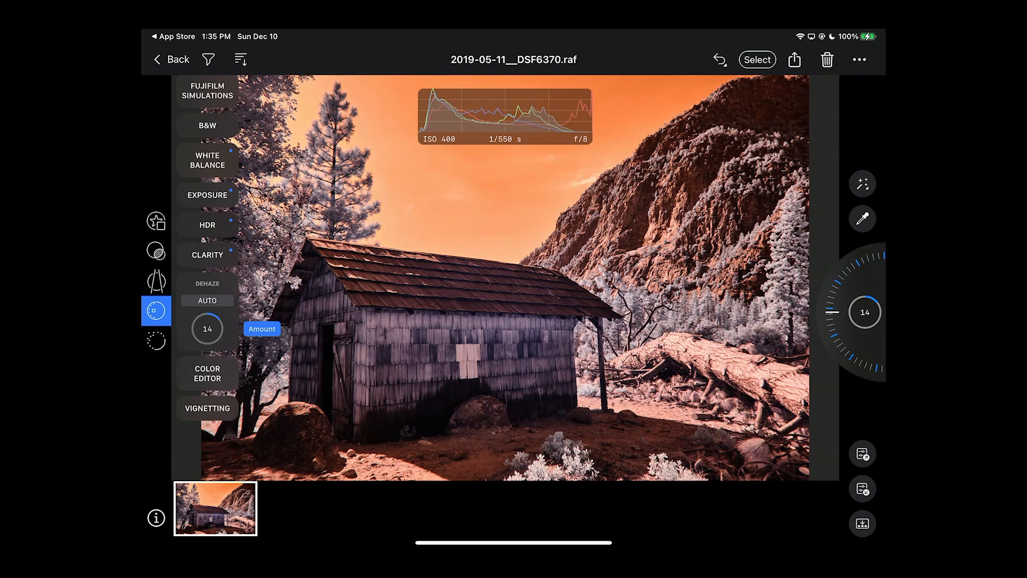
pyautogui.click(207, 373)
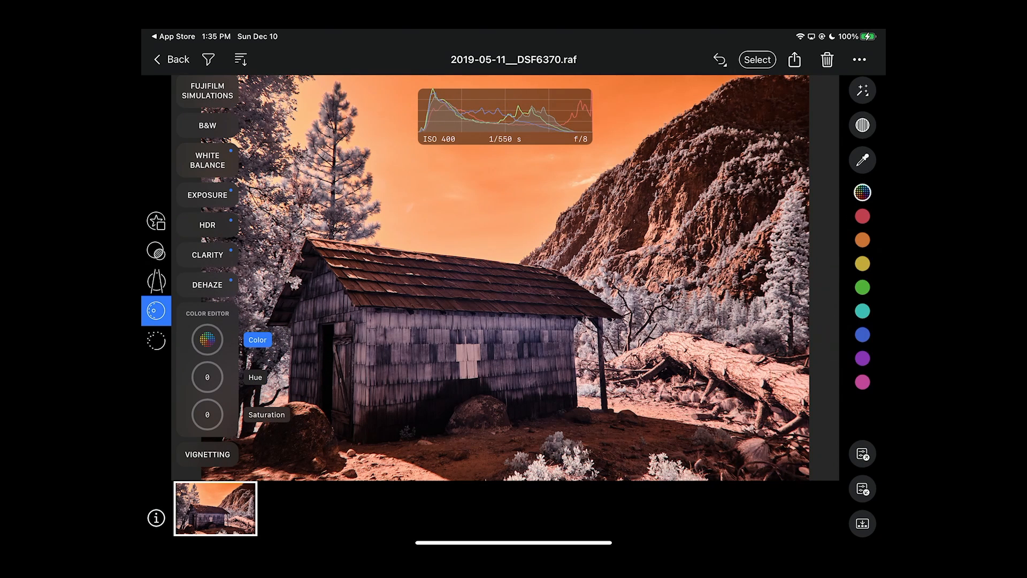
pyautogui.click(256, 376)
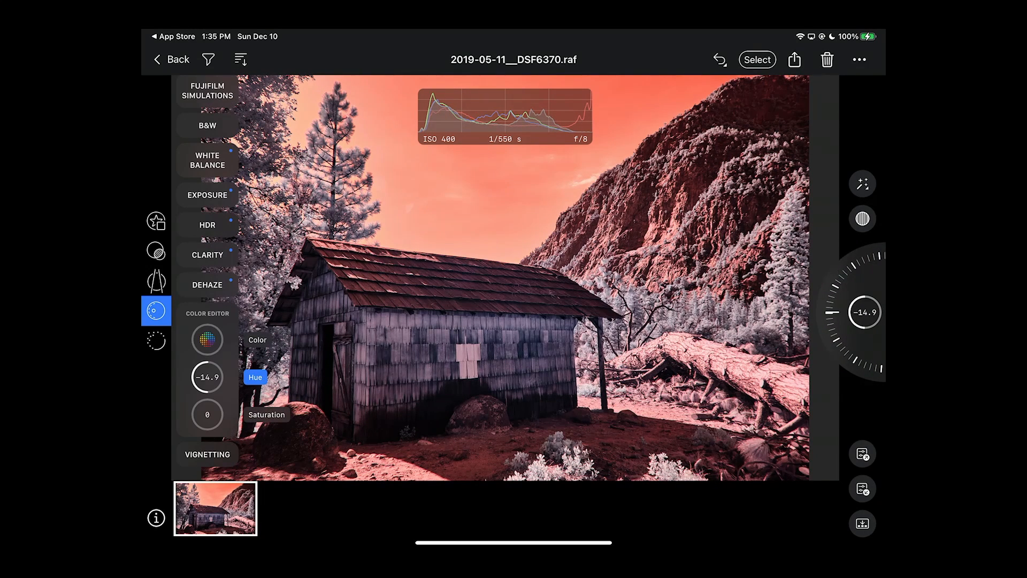
# Sample white balance from the fallen log (1269 K), easing the dial from -30 toward -27
pyautogui.click(206, 160)
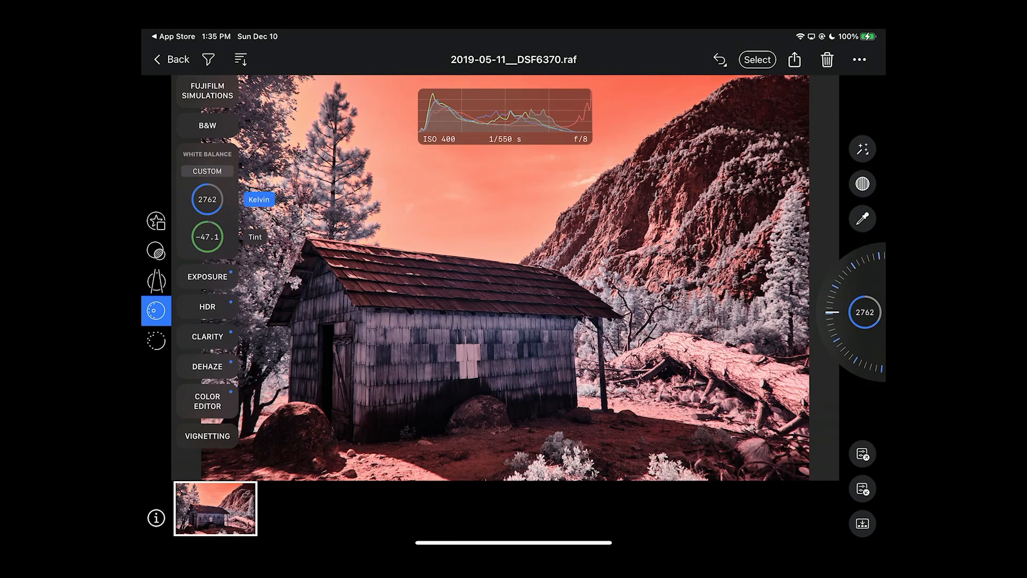
pyautogui.click(862, 218)
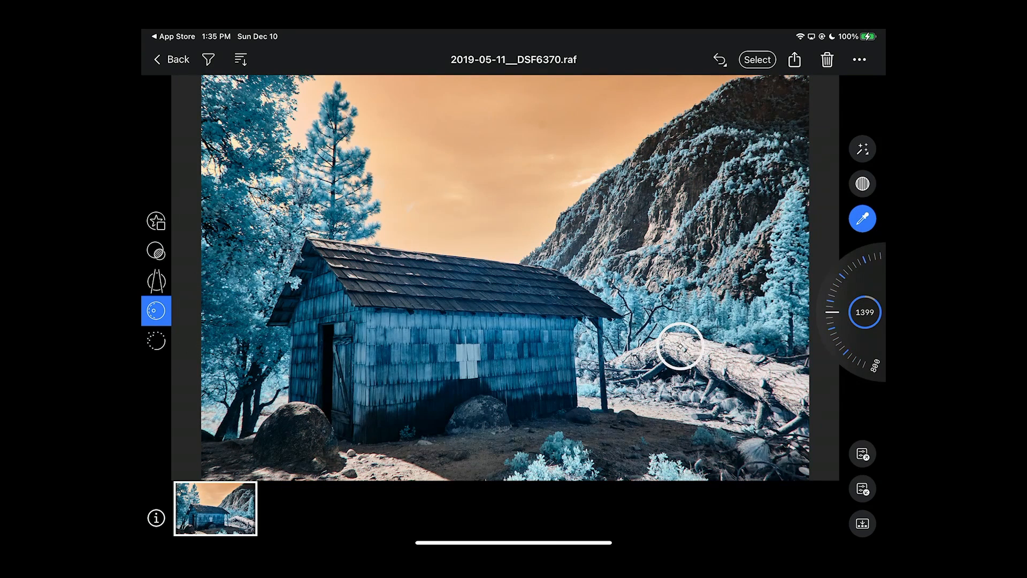
pyautogui.click(680, 345)
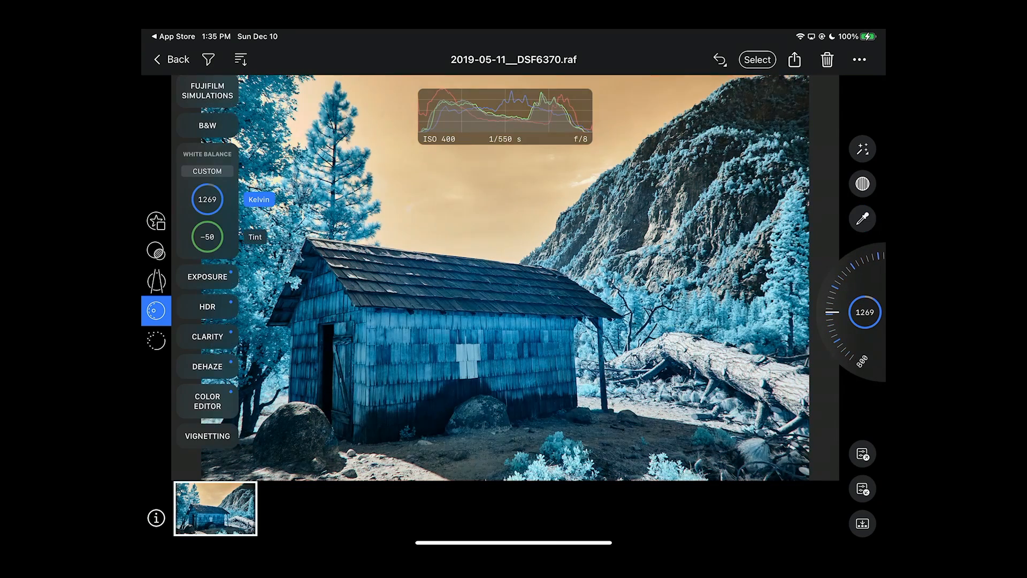
pyautogui.click(207, 400)
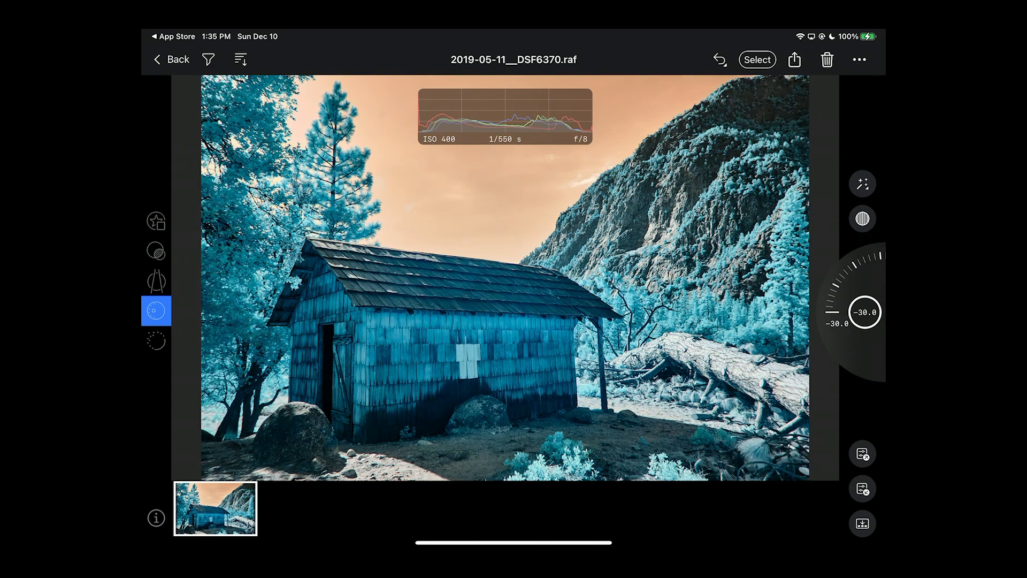
pyautogui.moveTo(865, 312); pyautogui.dragTo(865, 288)
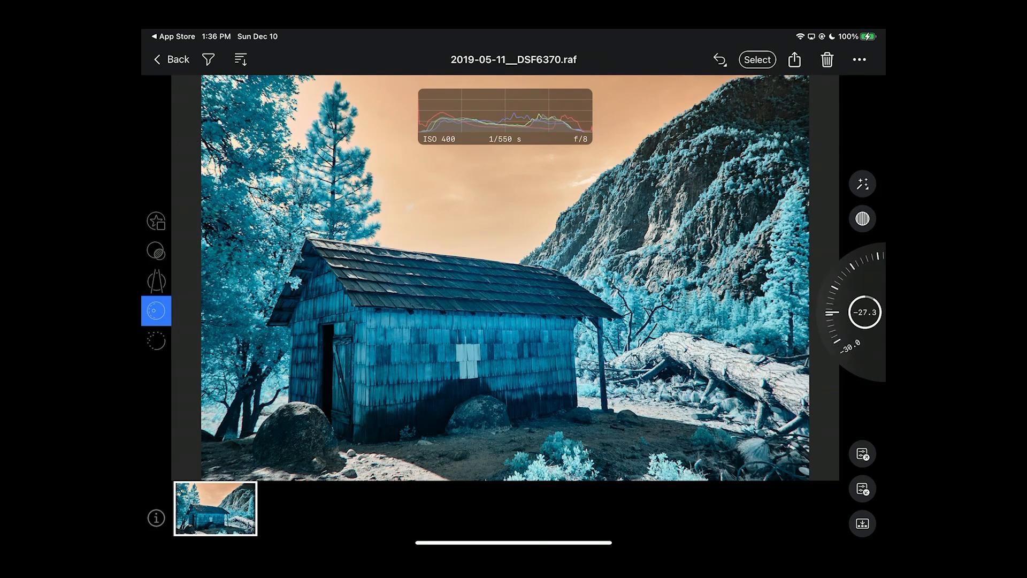
pyautogui.click(156, 310)
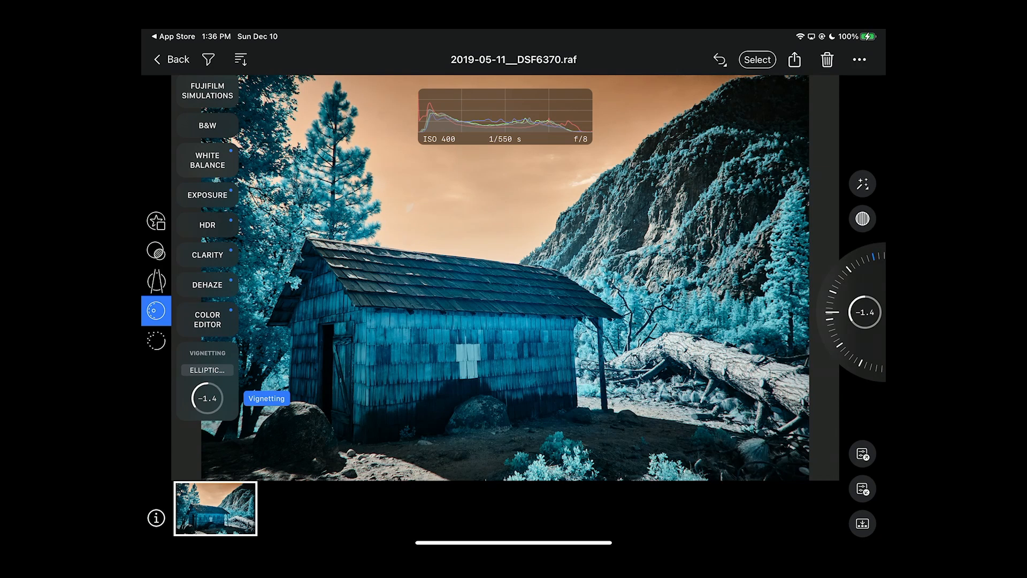
pyautogui.click(156, 340)
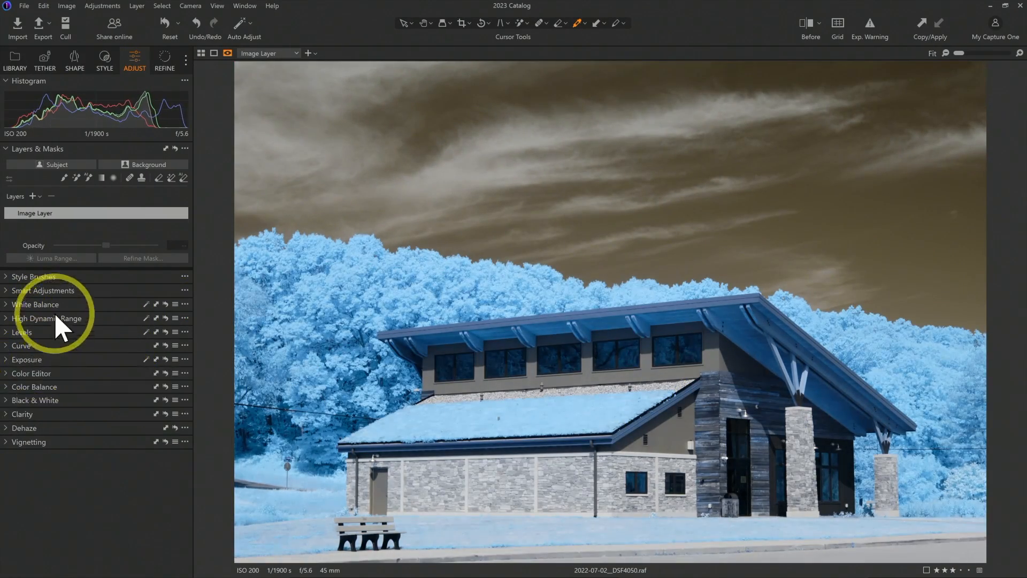
# Expand Clarity and Dehaze on the building photo, showing a Dehaze amount of 31
pyautogui.click(47, 318)
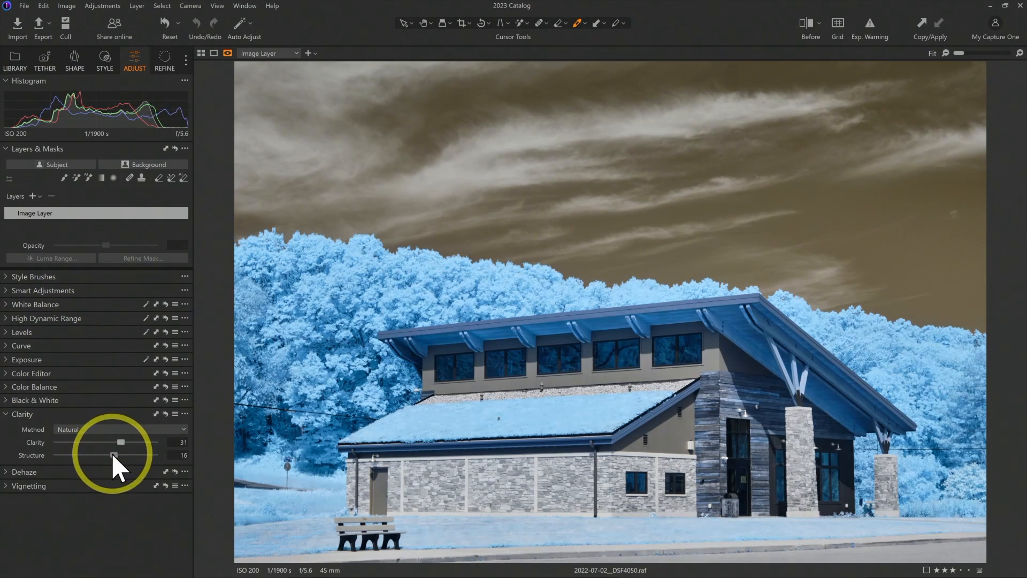
pyautogui.click(24, 428)
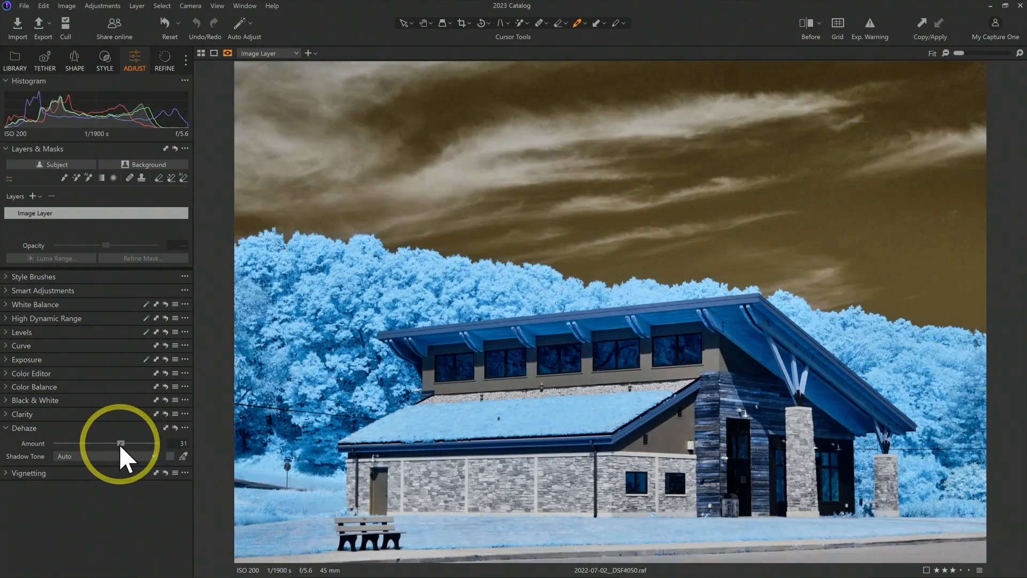